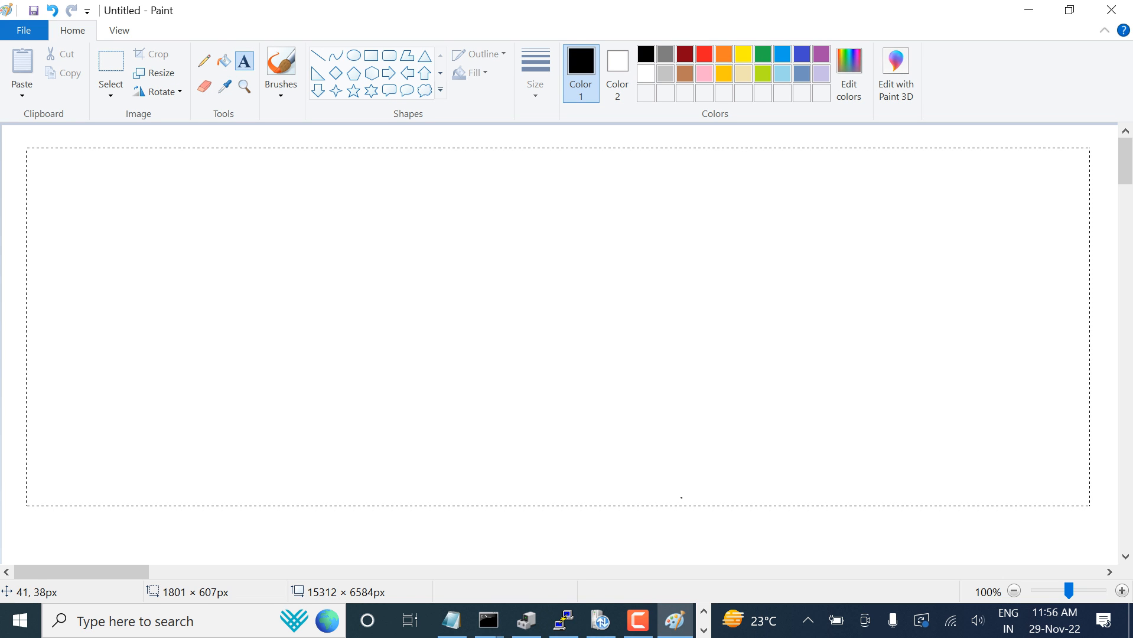
- Type the heading '==> How to upgrade IOS on a cisco 3850 series switch' on the canvas
text(==> How to u)
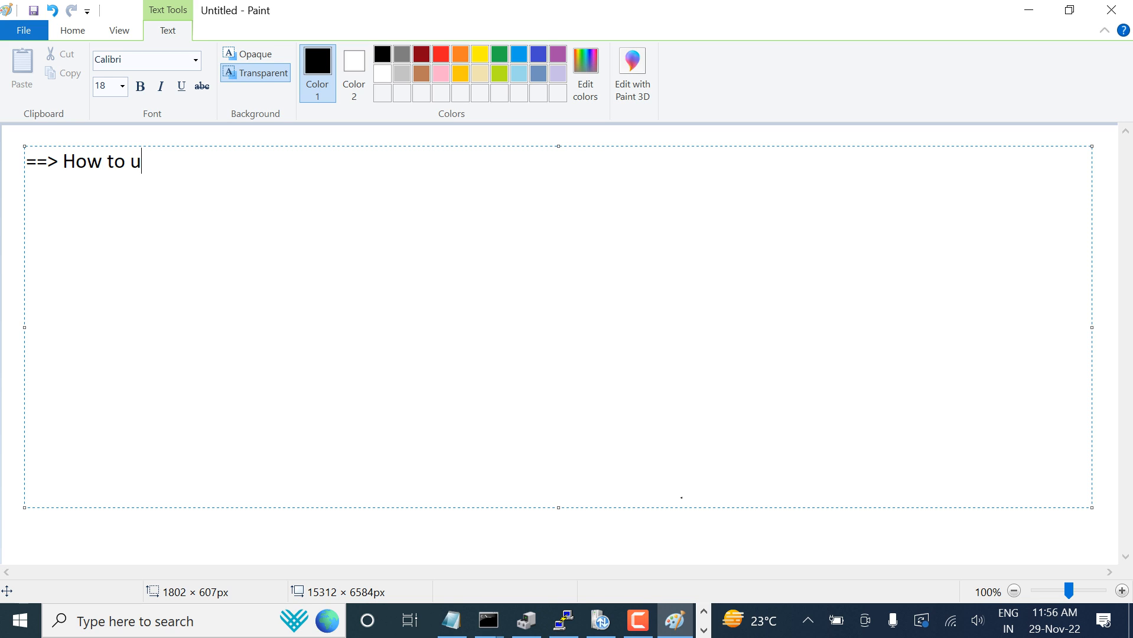
text(pgrade I)
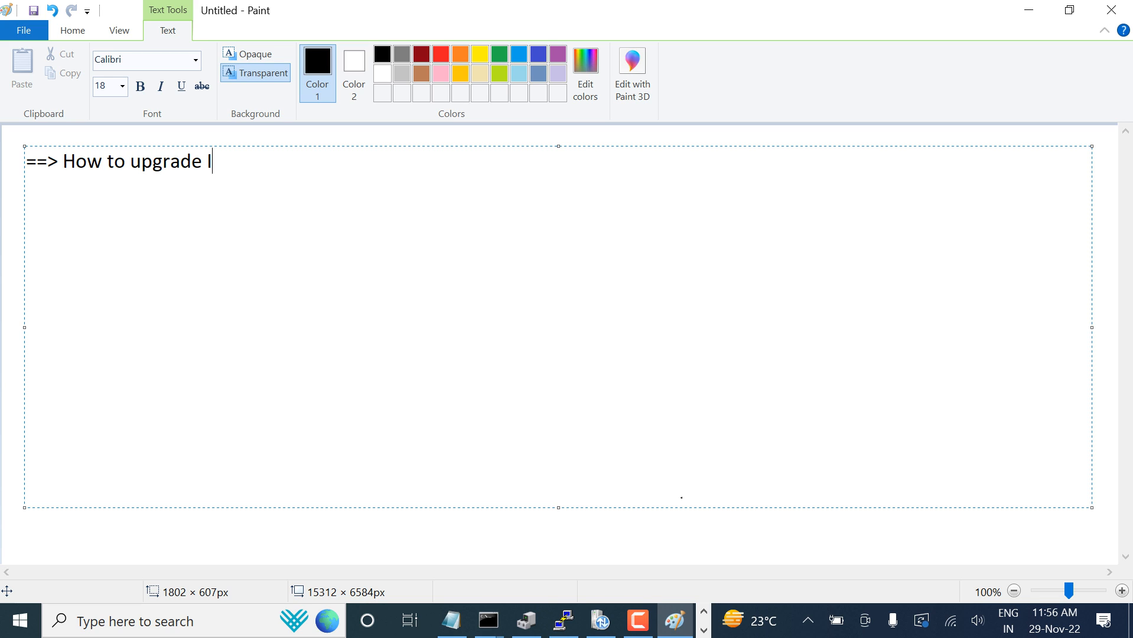
text(OS on a csi)
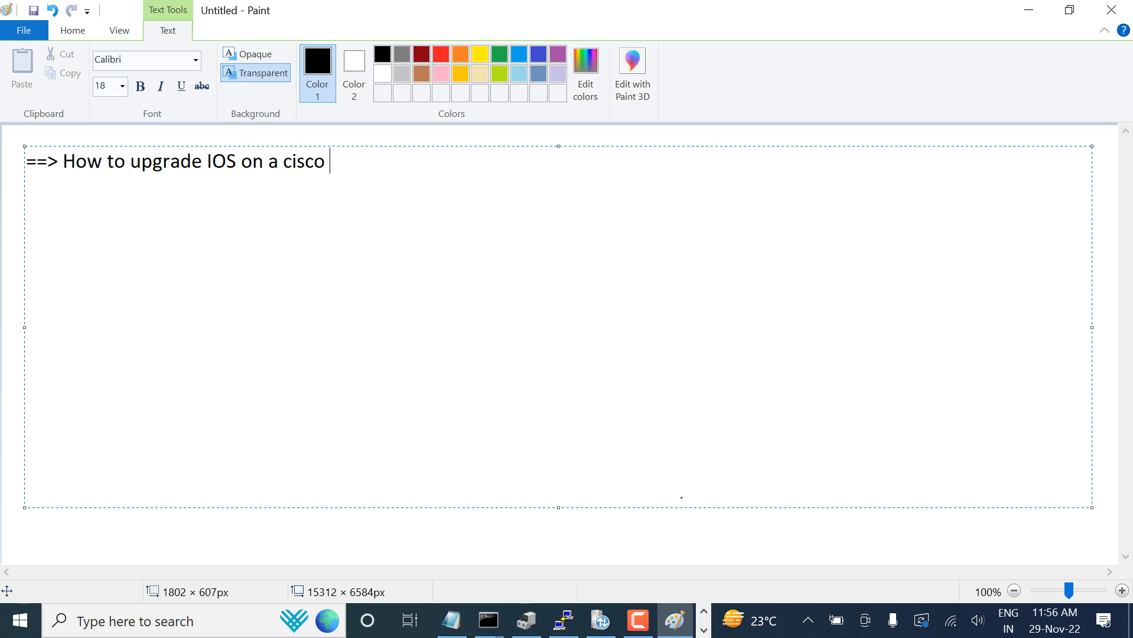
text(385)
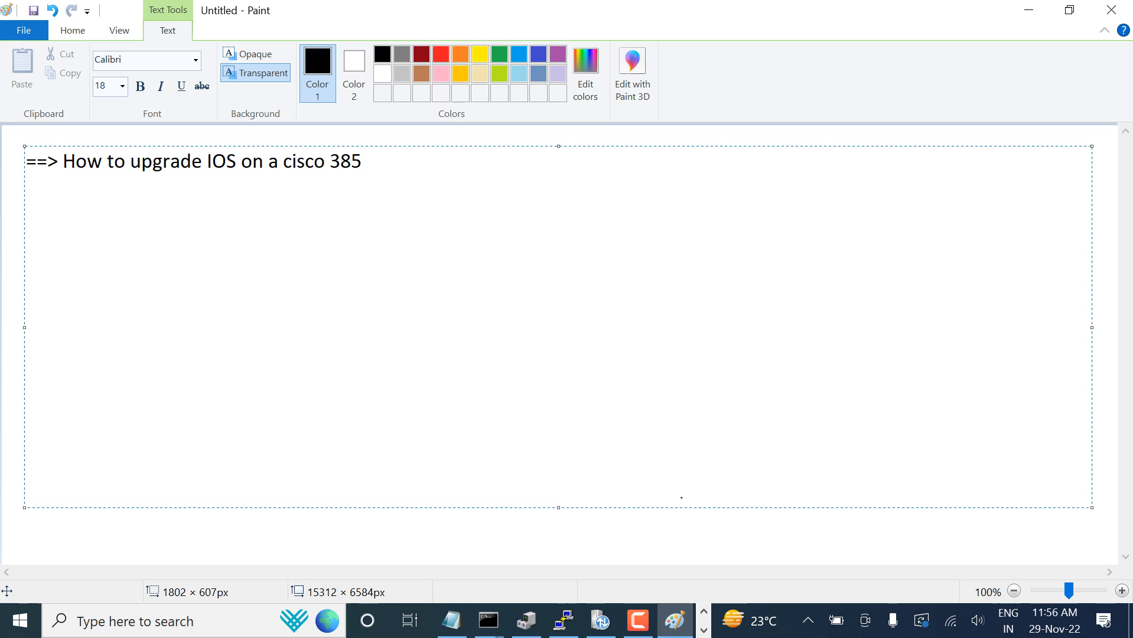
text(0 series swi)
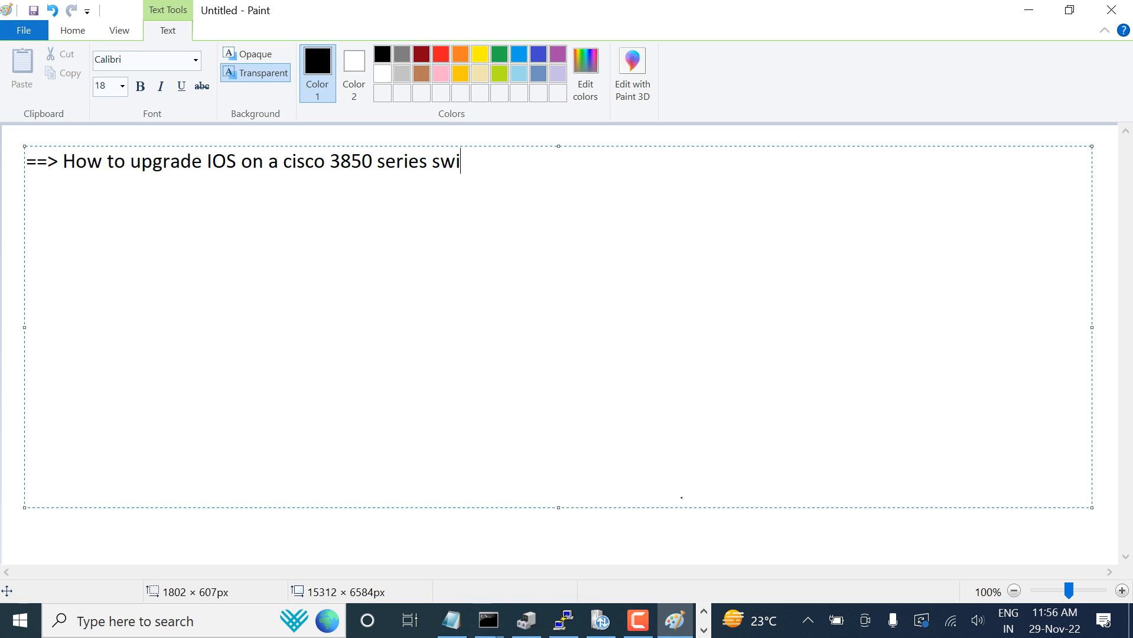
text(tch)
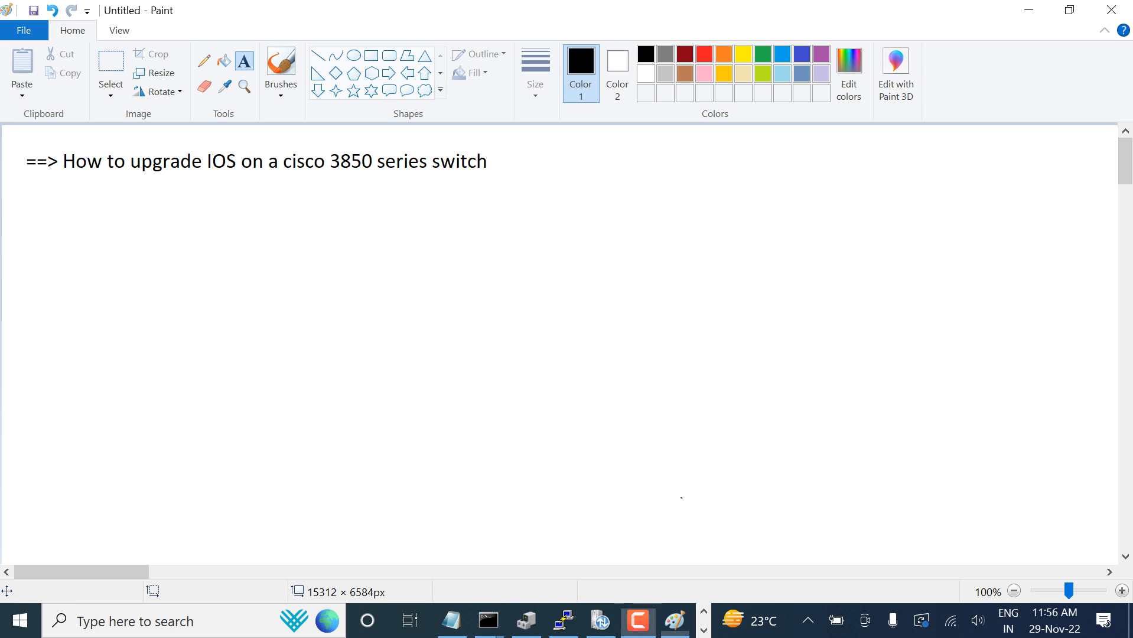
- Add a text box under the heading reading 'cisco site'
drag(185, 186, 809, 335)
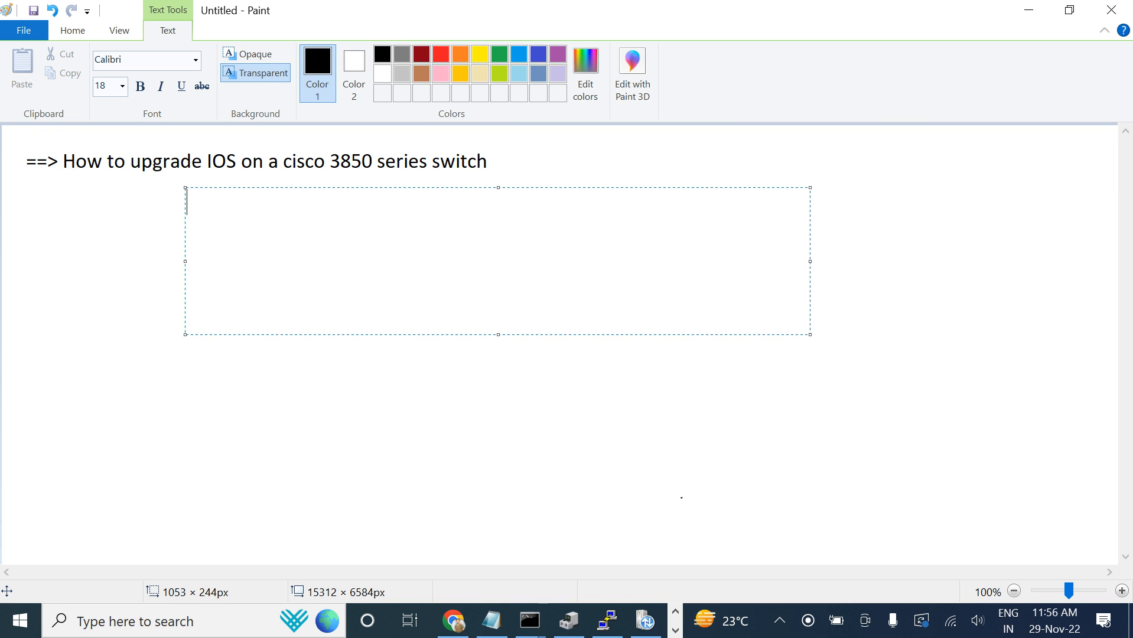
text(cisco site)
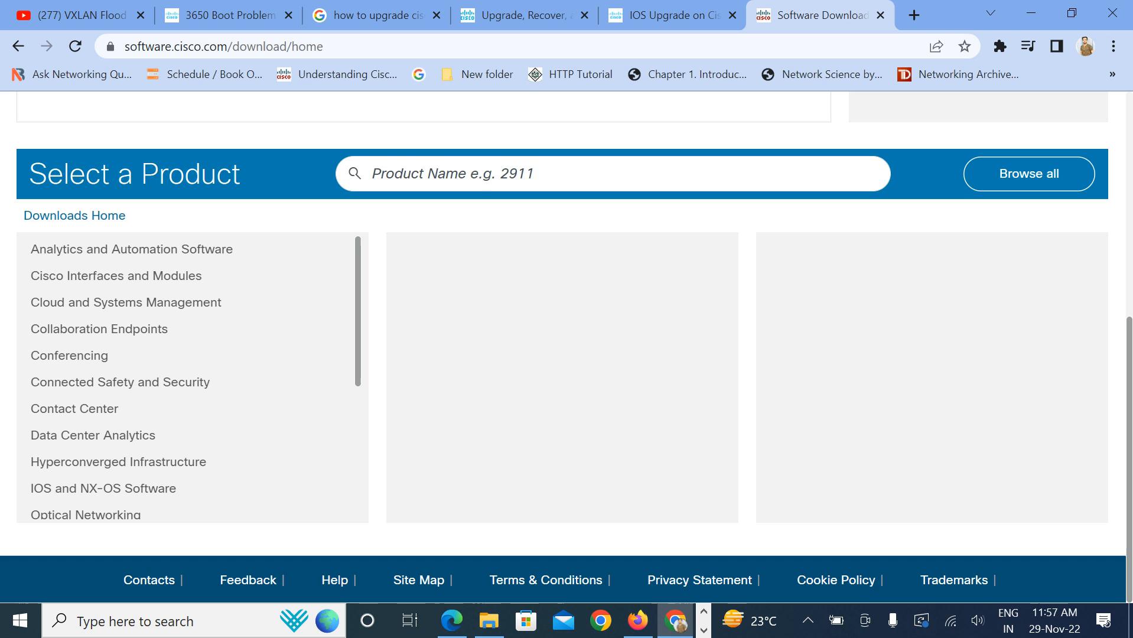
- Pick Switches > Catalyst 3850 Series > Catalyst 3850-48XS-S Switch as the product
scroll(down, 3)
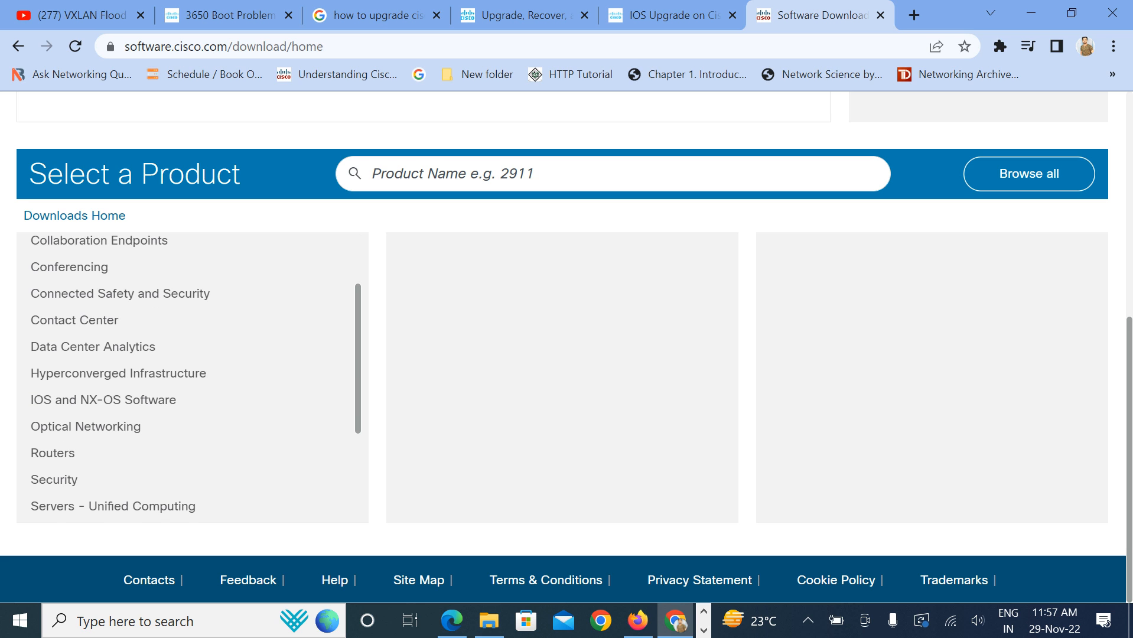
click(53, 478)
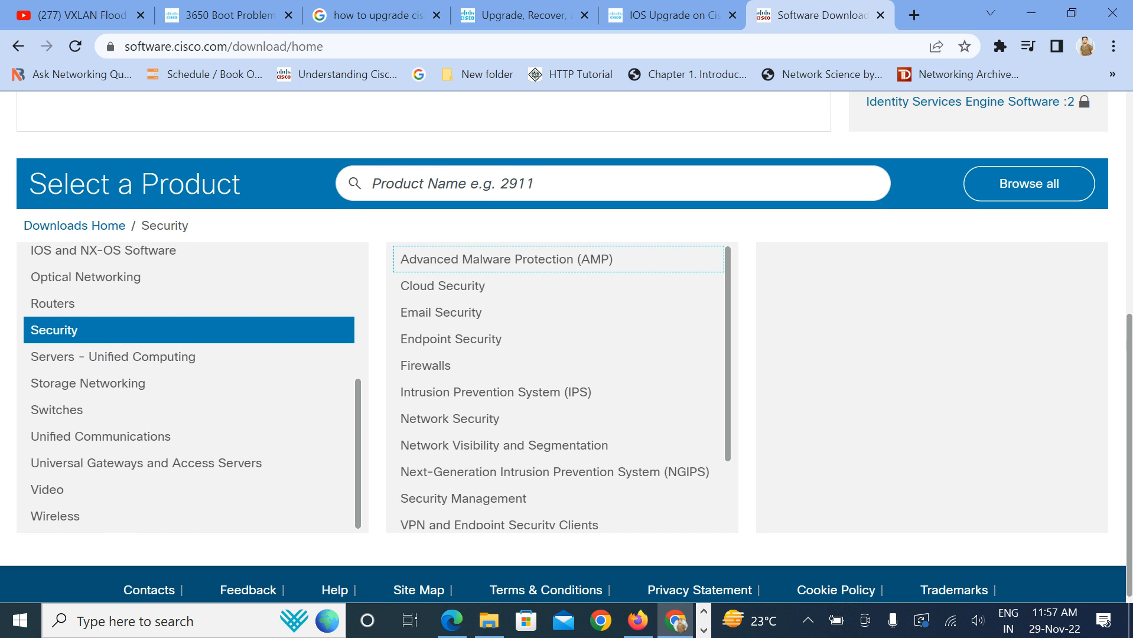
click(56, 409)
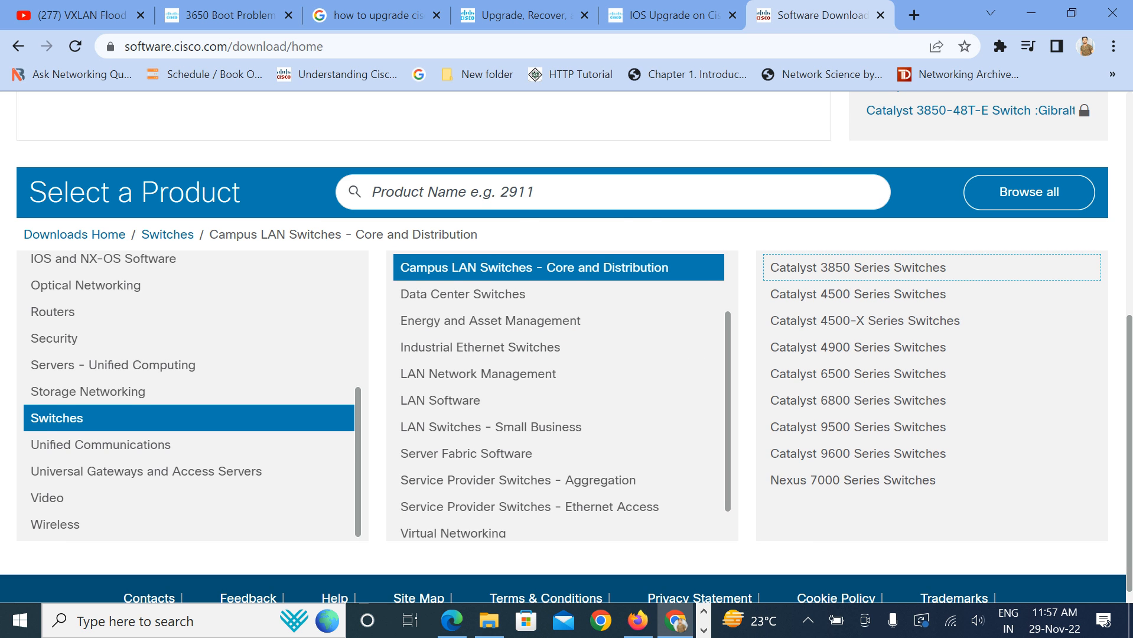
click(858, 267)
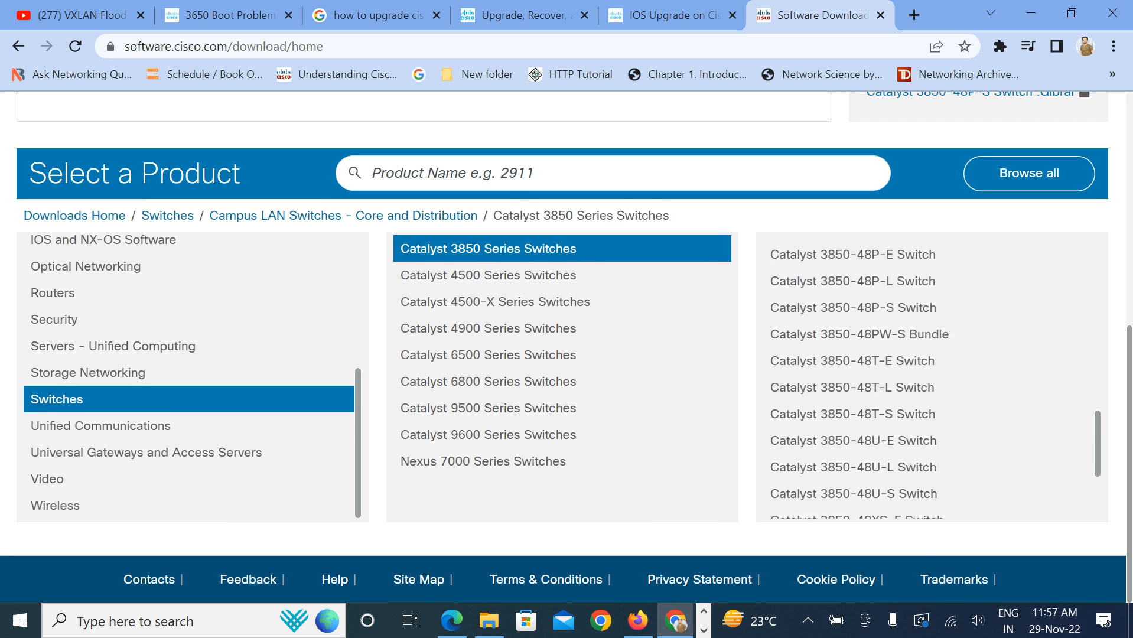
scroll(down, 3)
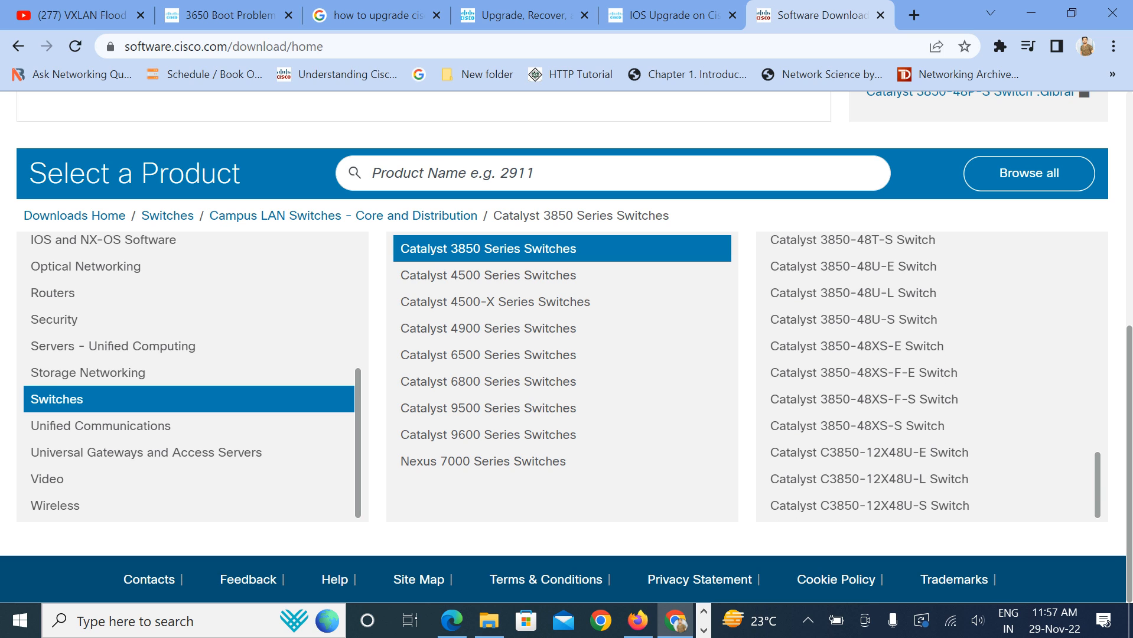
click(856, 425)
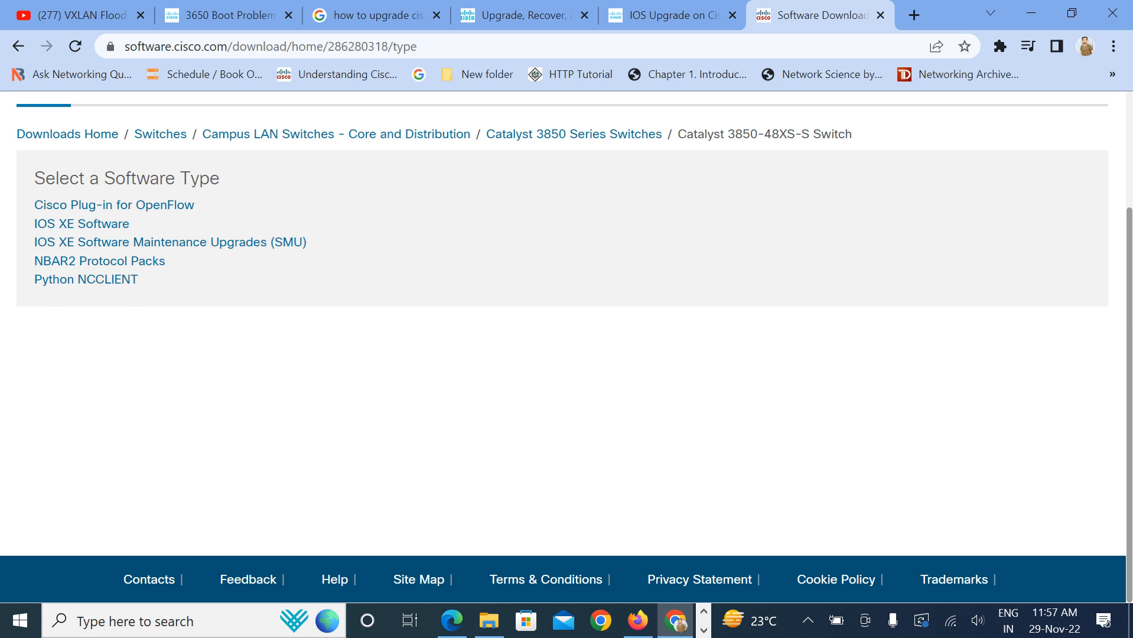
- Choose IOS XE Software to reach the release download listing
click(81, 223)
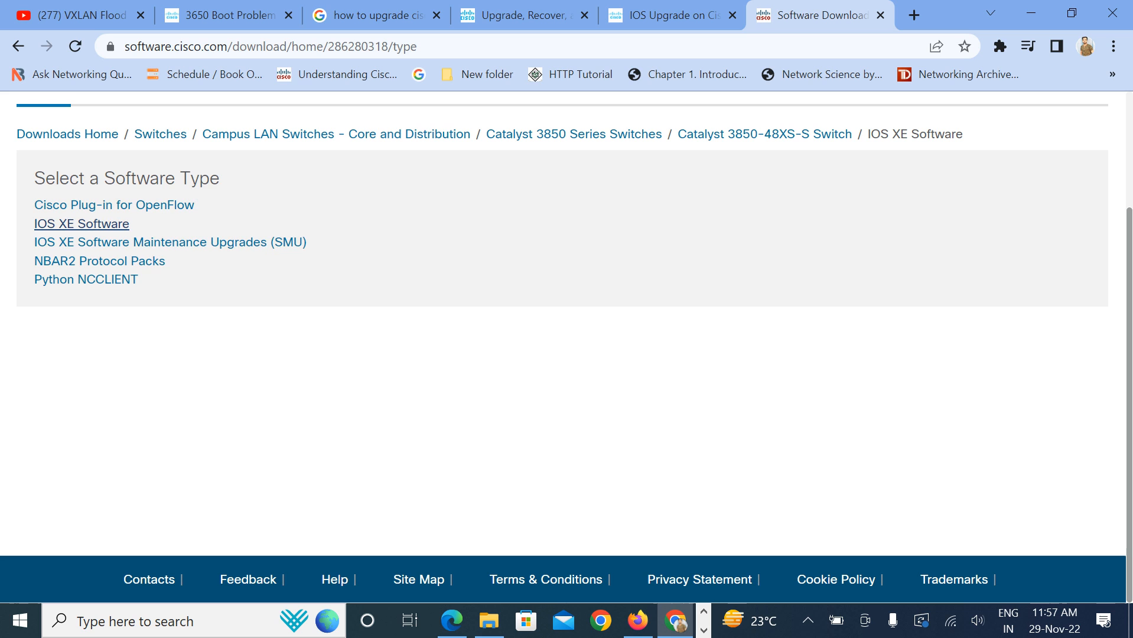
click(81, 223)
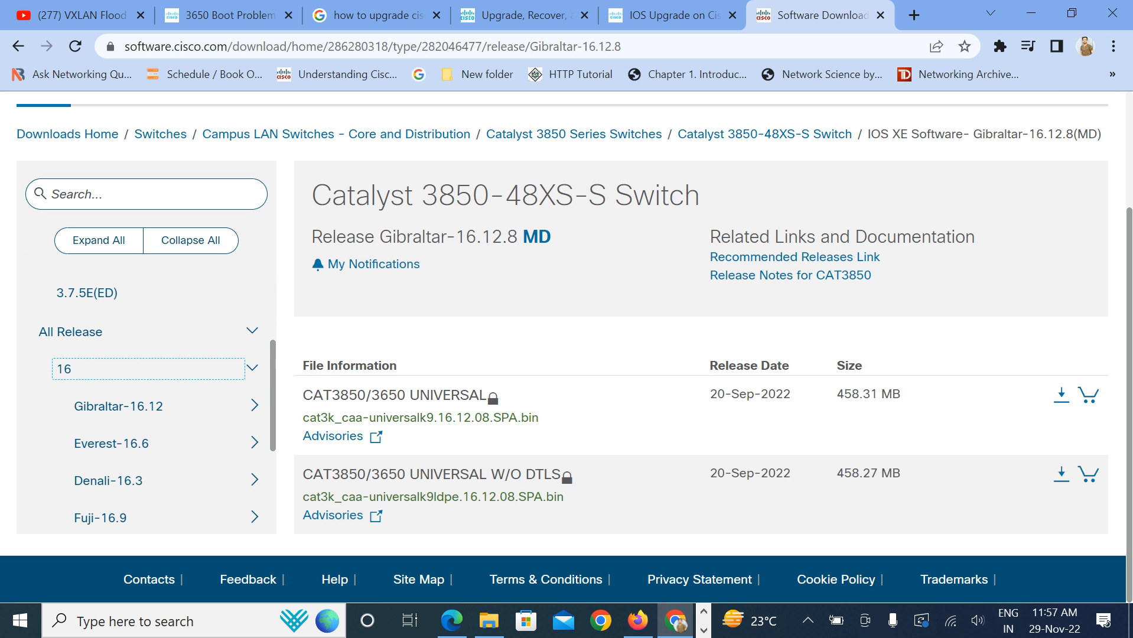
click(118, 405)
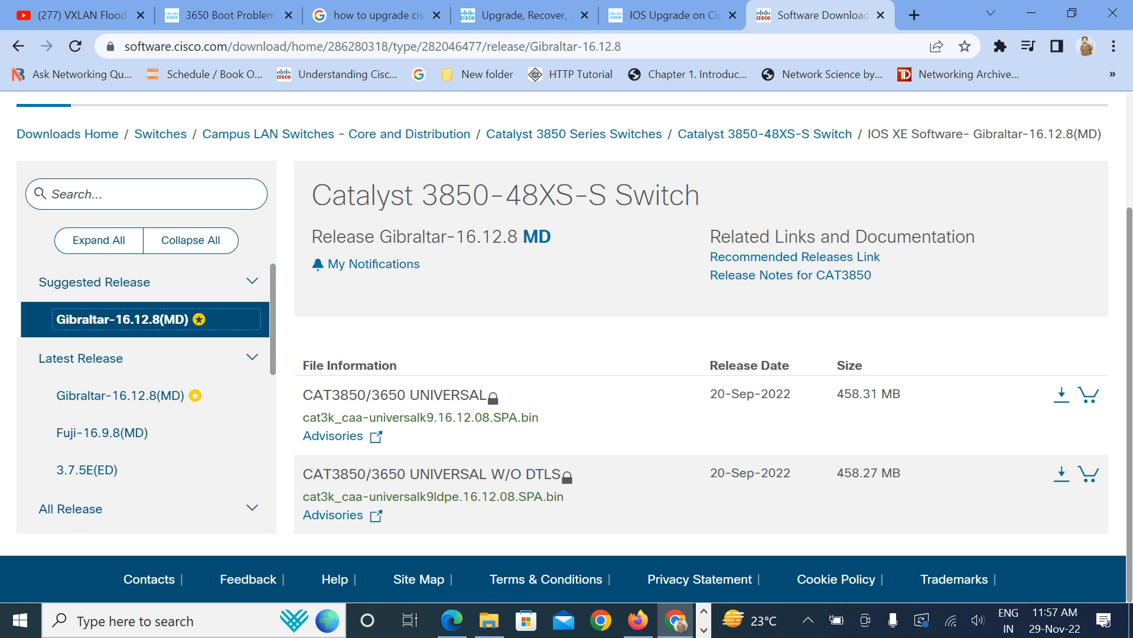
mouse_move(198, 319)
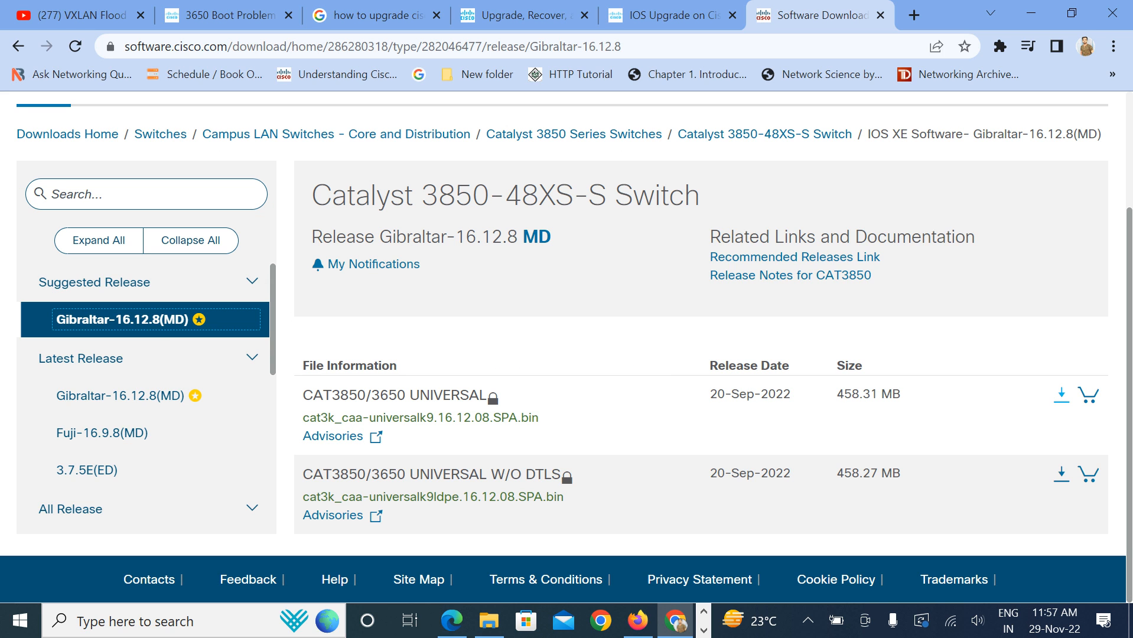
click(1060, 393)
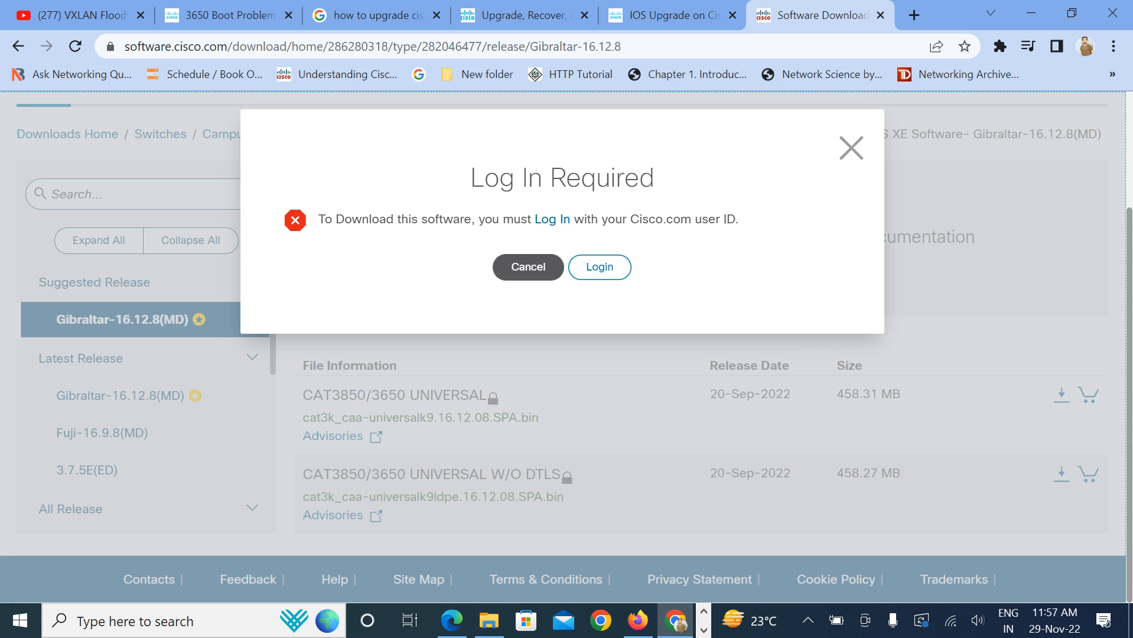
click(527, 266)
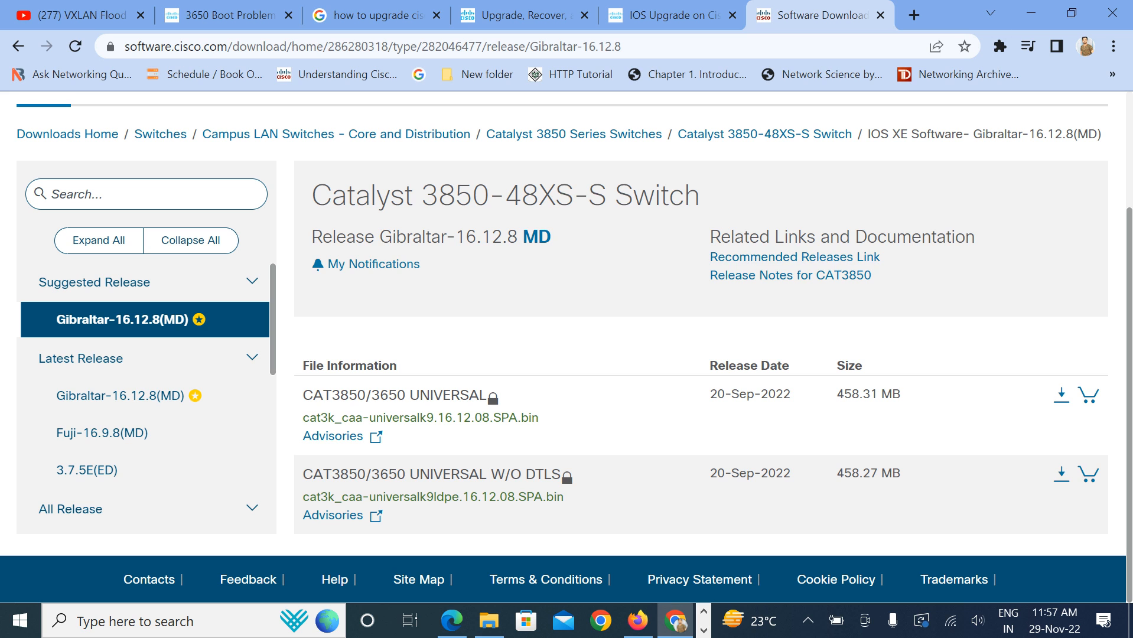
click(490, 620)
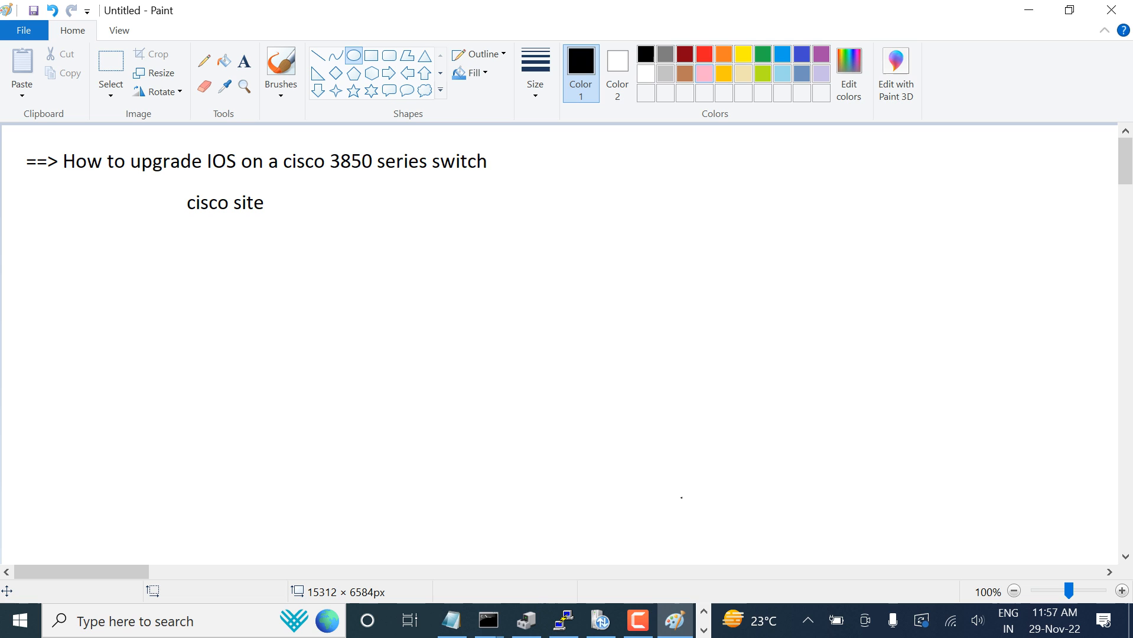
- Draw a blue rectangle labelled '3850 switch' below the notes
click(801, 52)
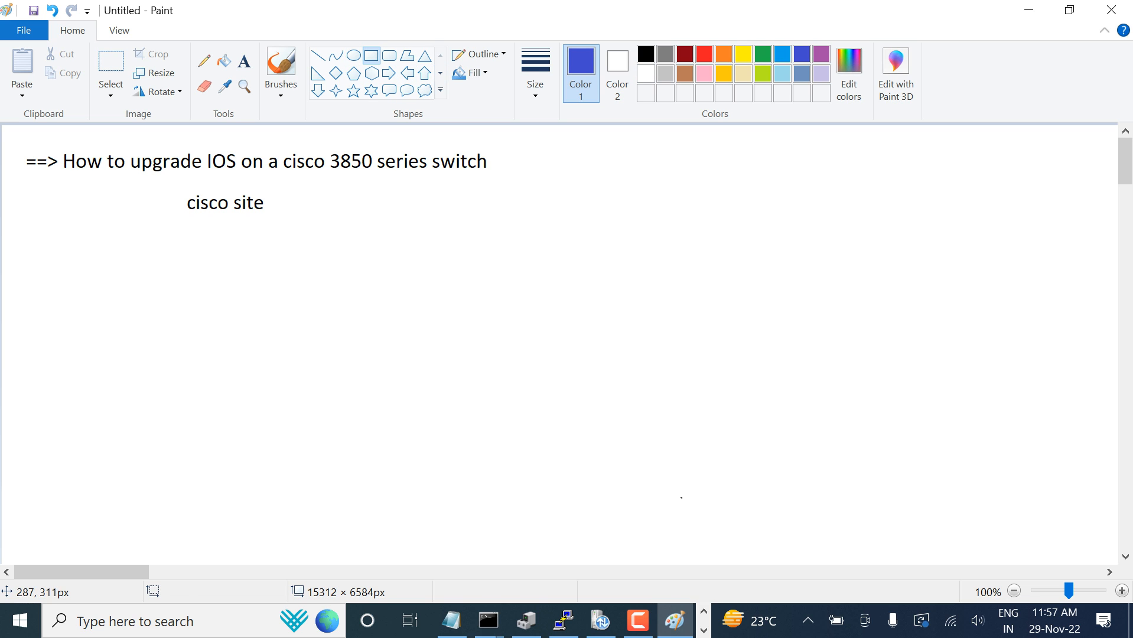
drag(155, 271, 460, 406)
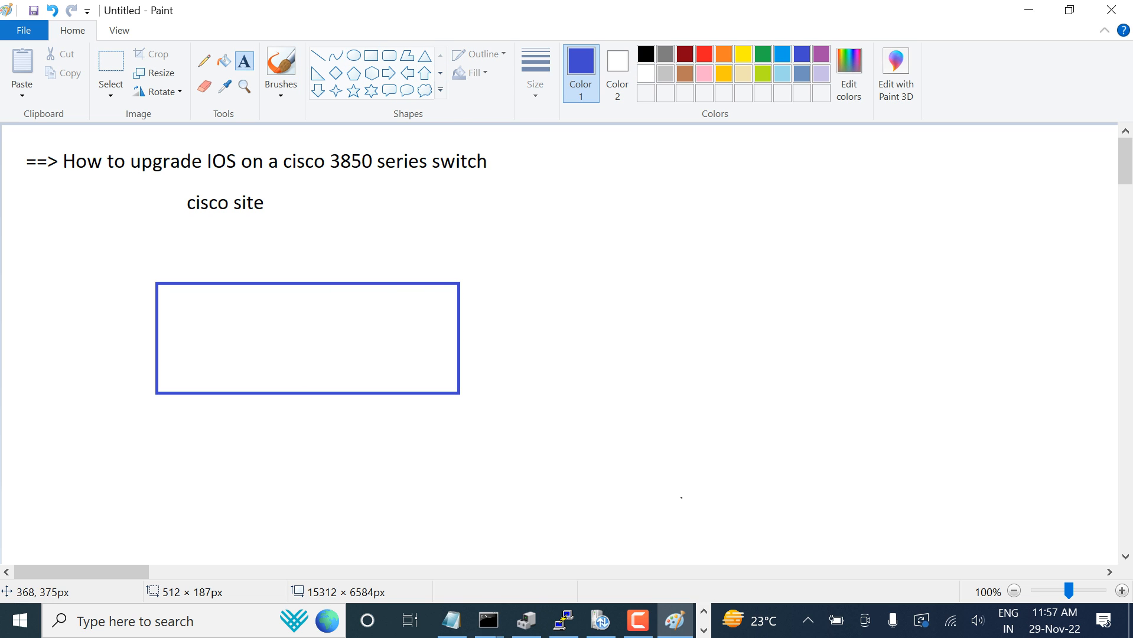
text(3850 switch)
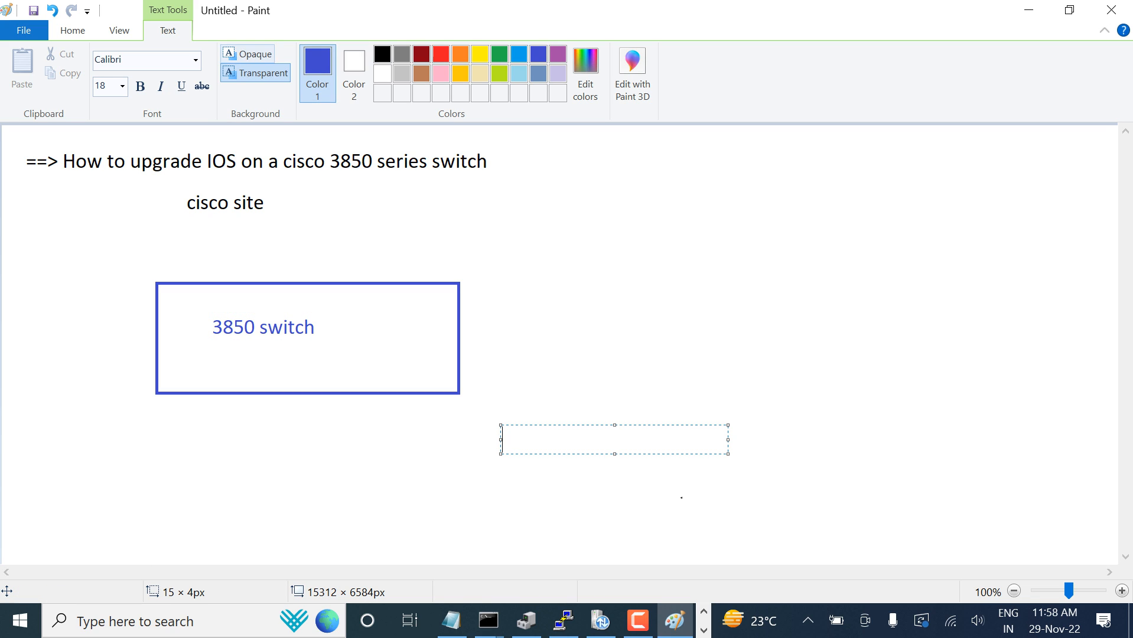
- Draw a purple 'tftp-server' box and join it to the switch box with a line
click(557, 52)
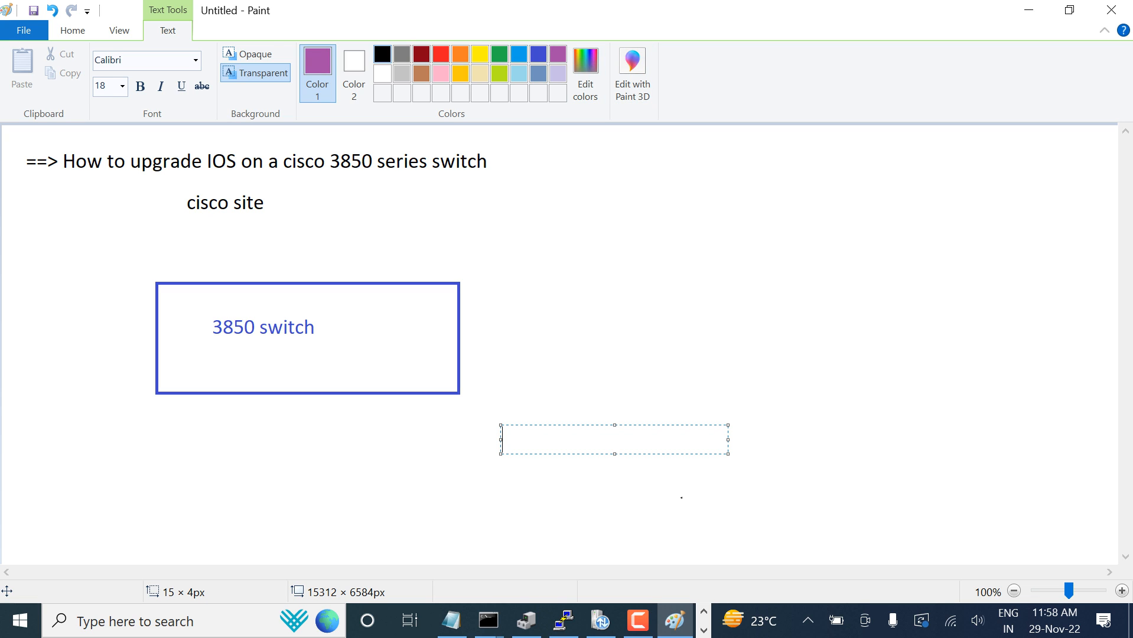
click(72, 30)
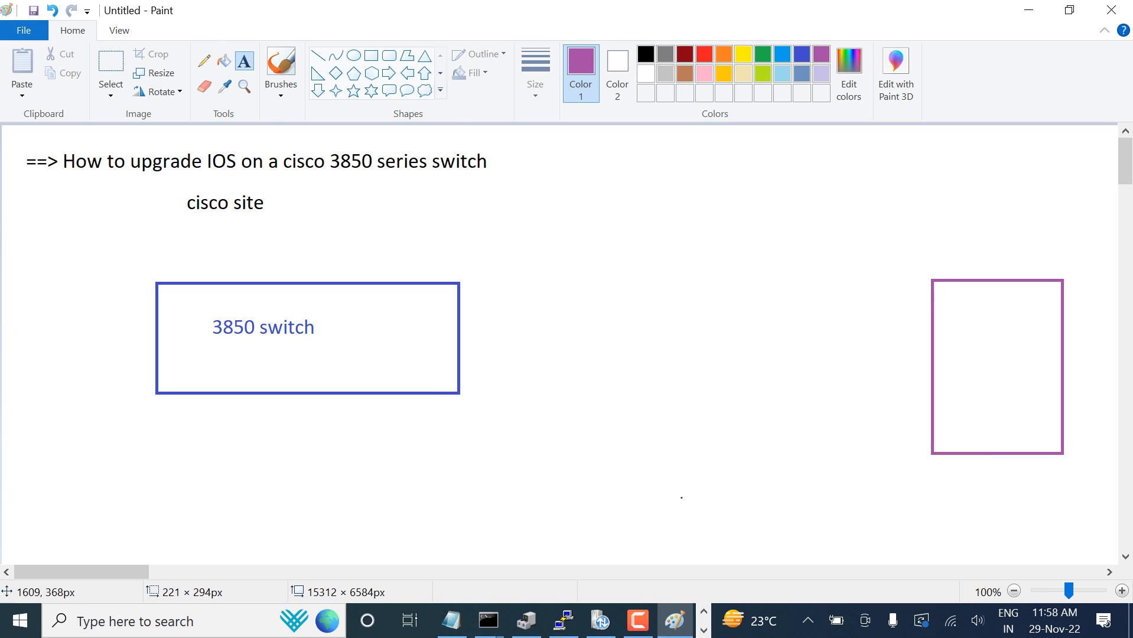
text(tftps)
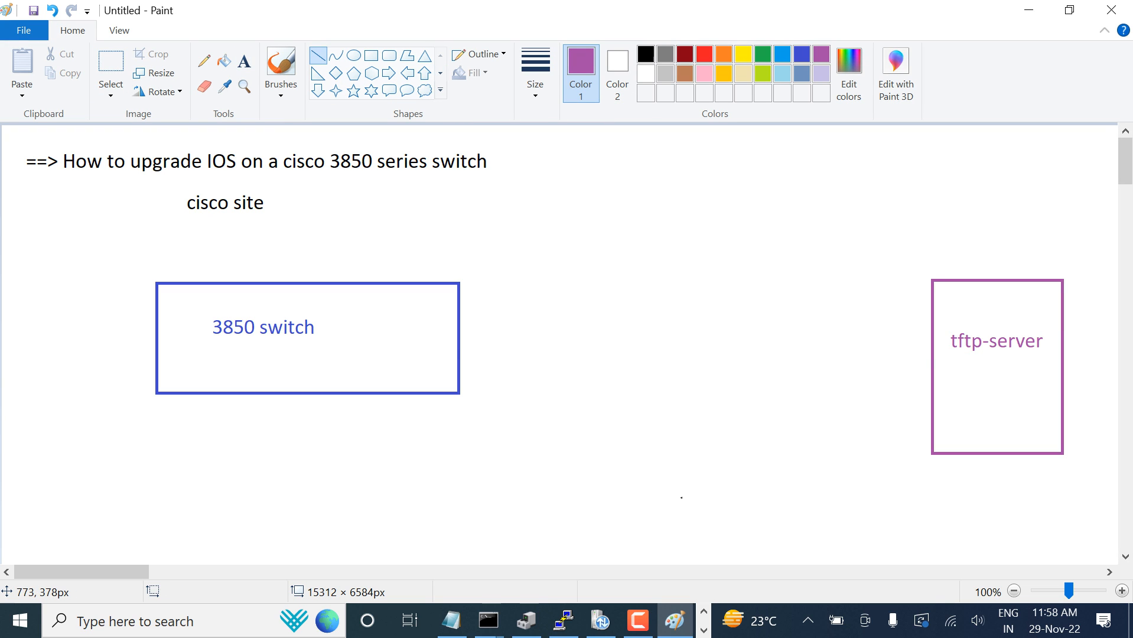
drag(459, 351, 932, 351)
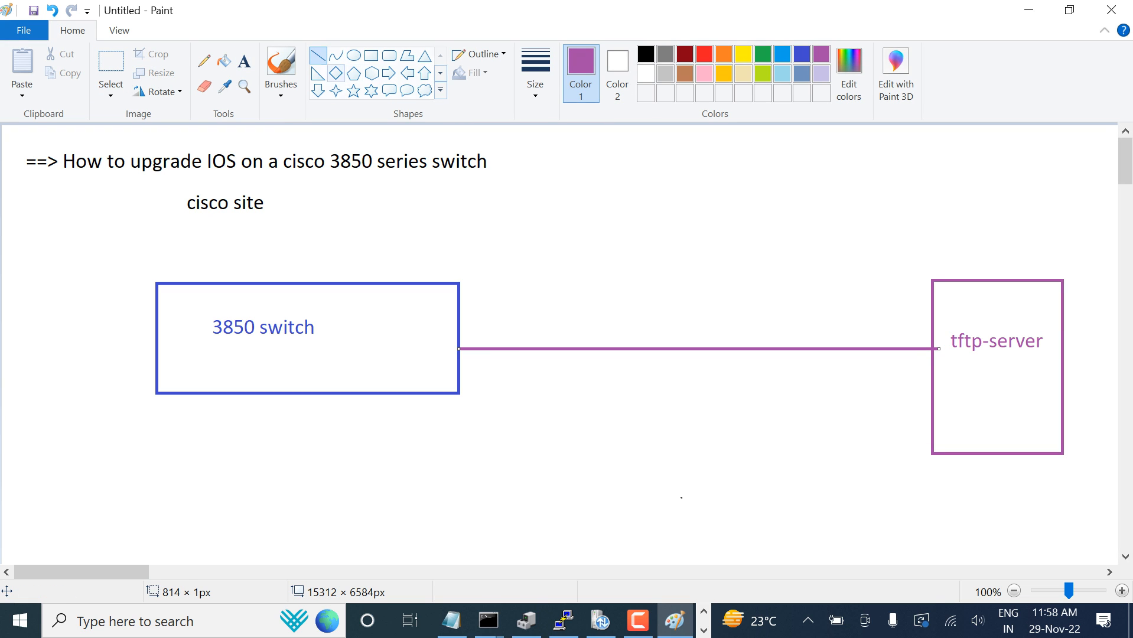
click(644, 52)
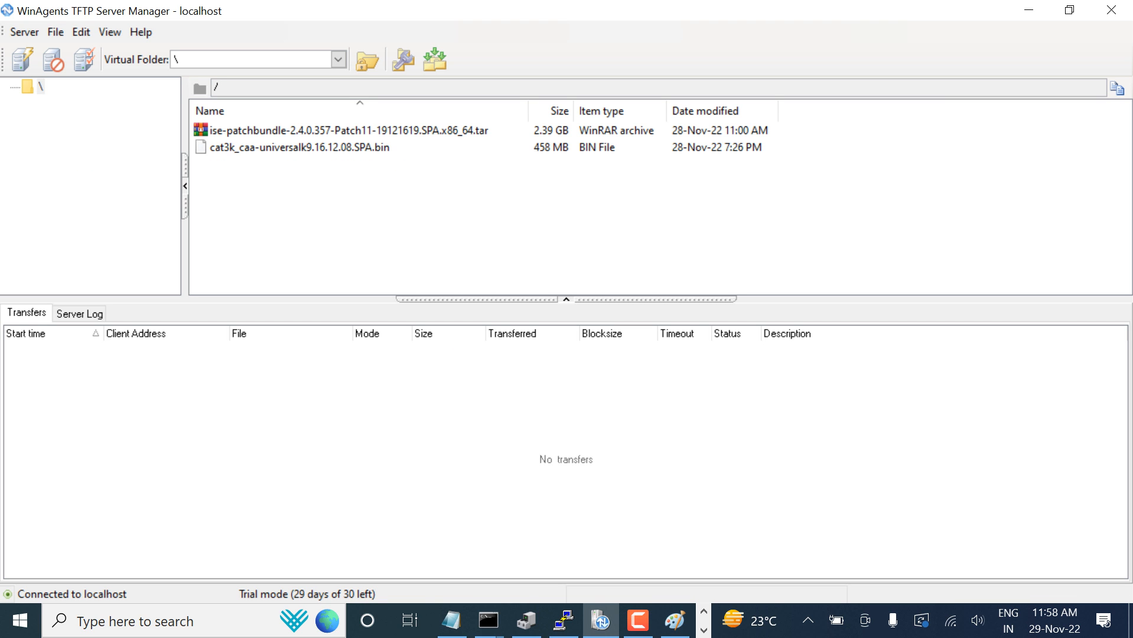
- Highlight the cat3k_caa-universalk9.16.12.08.SPA.bin image in the TFTP root folder
click(292, 148)
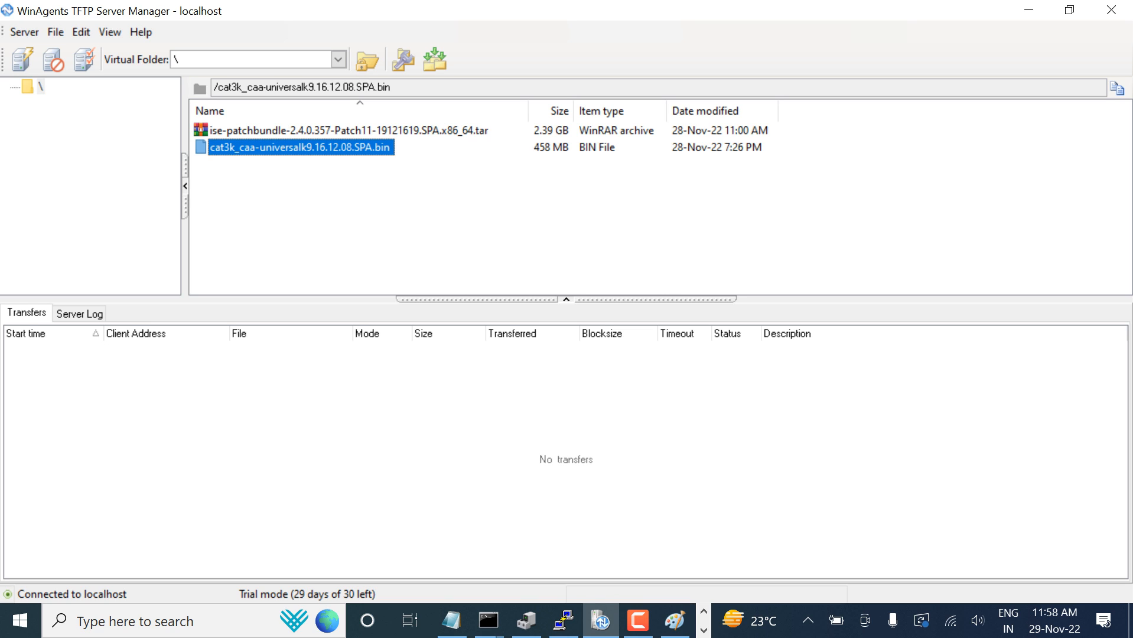
- Run 'show ip int br | ex unass' and mark GigabitEthernet1/0/1 at 192.168.2.13
click(561, 621)
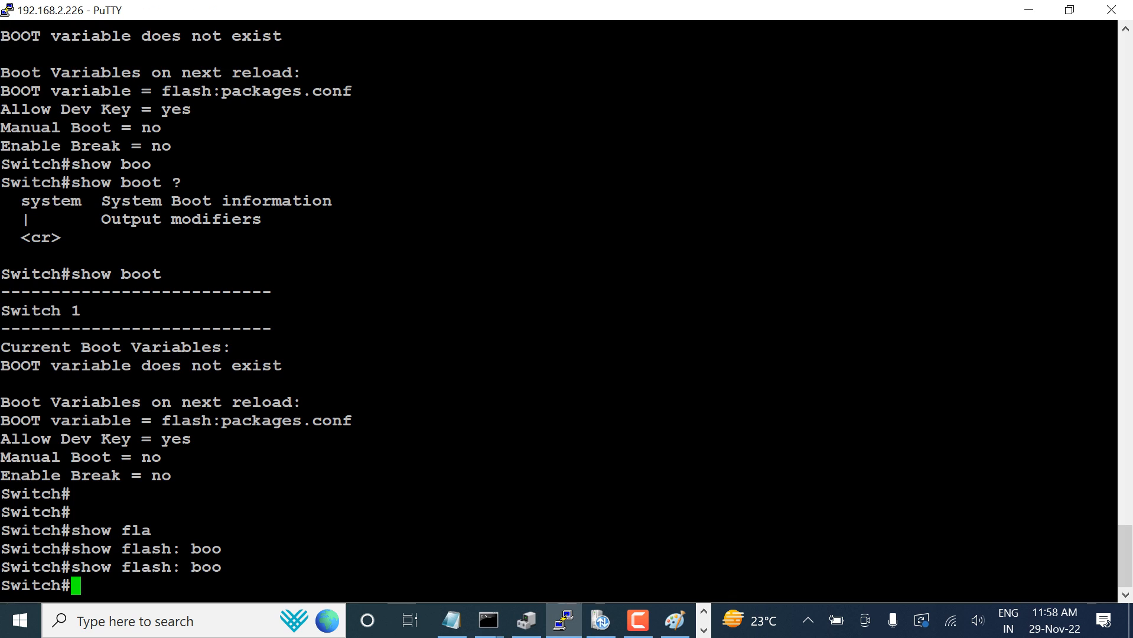
text(show ip)
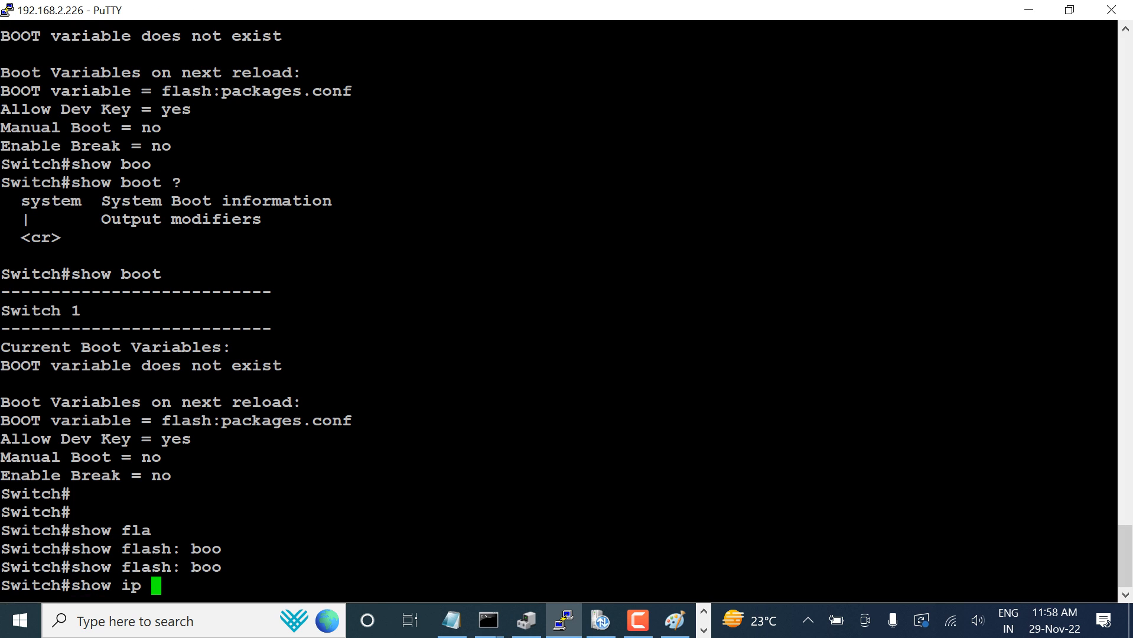
text(int br | ex unass)
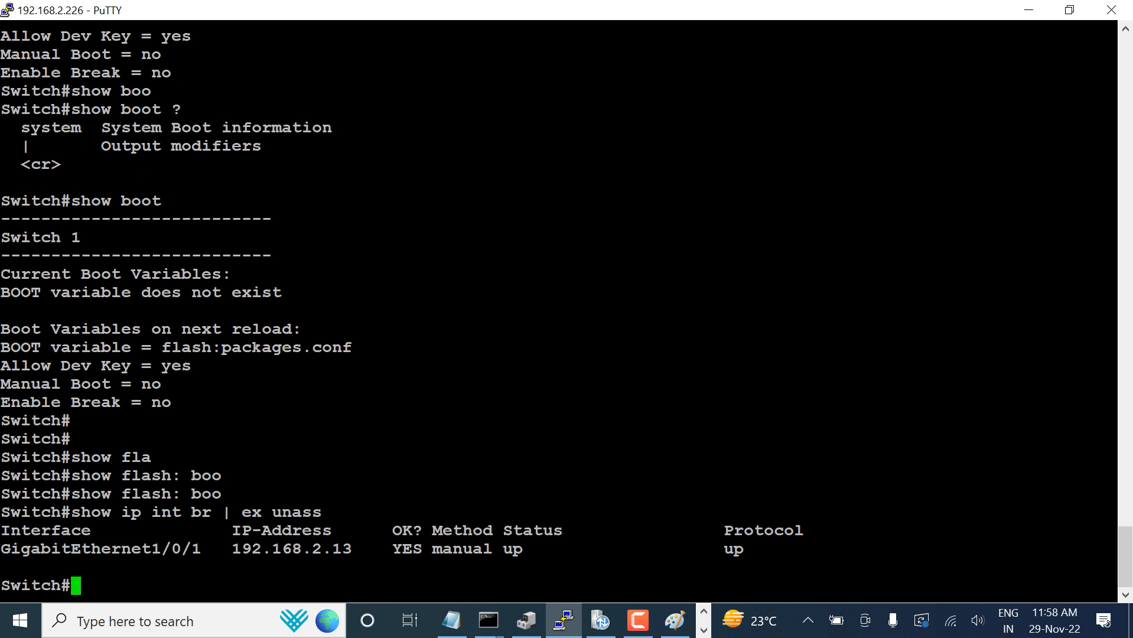
double_click(291, 548)
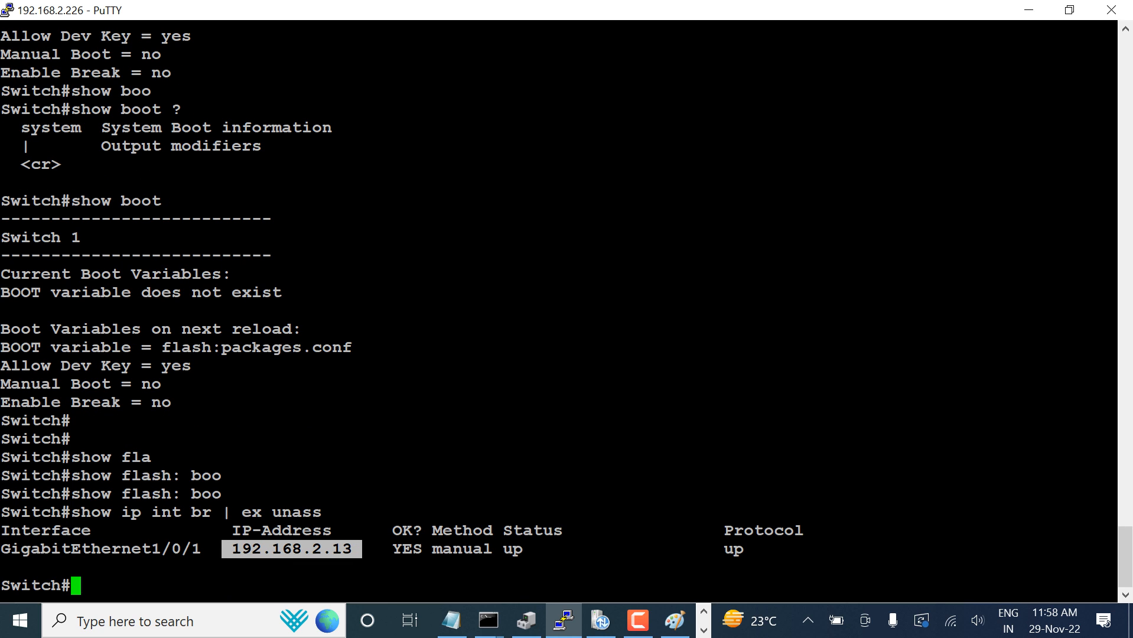
- Check the PC's Wi-Fi IPv4 address is 192.168.2.11 and close the details
key(Win+r)
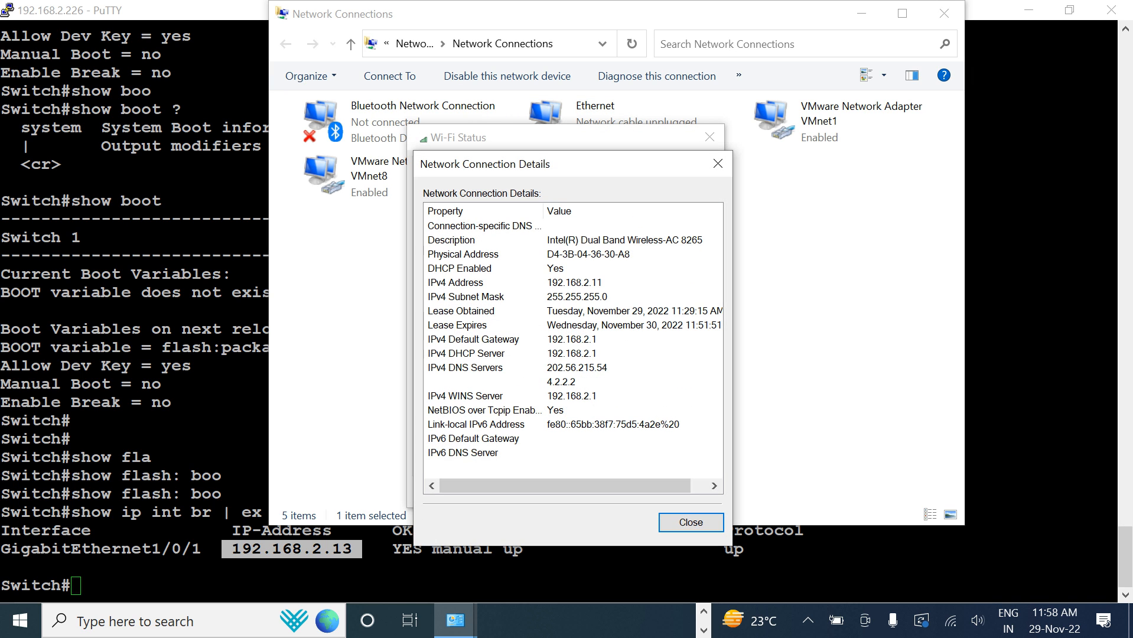
click(690, 522)
text(copy)
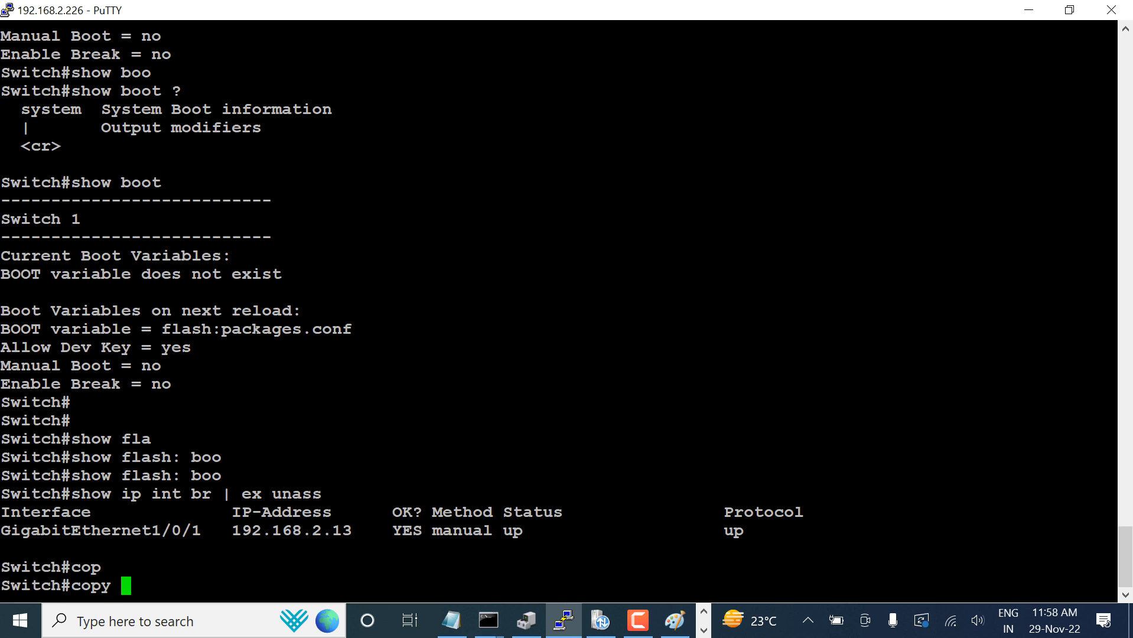
- Start 'copy tftp: flash:' with remote host 192.168.2.11, reaching the filename prompt
text(tftp: flash:)
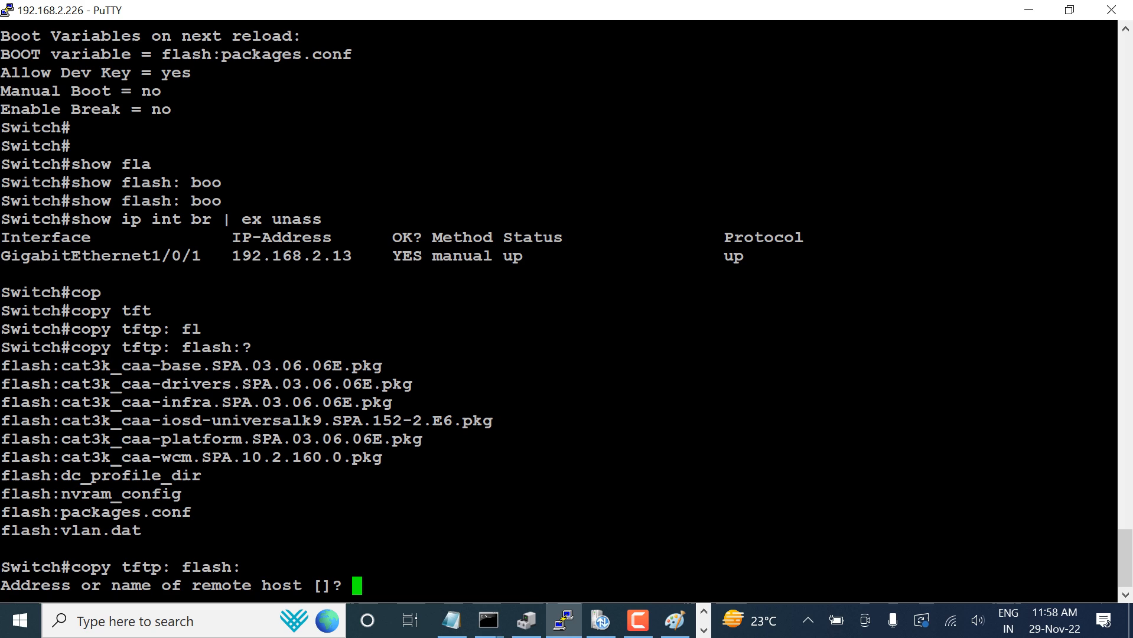
text(192.168.2.11)
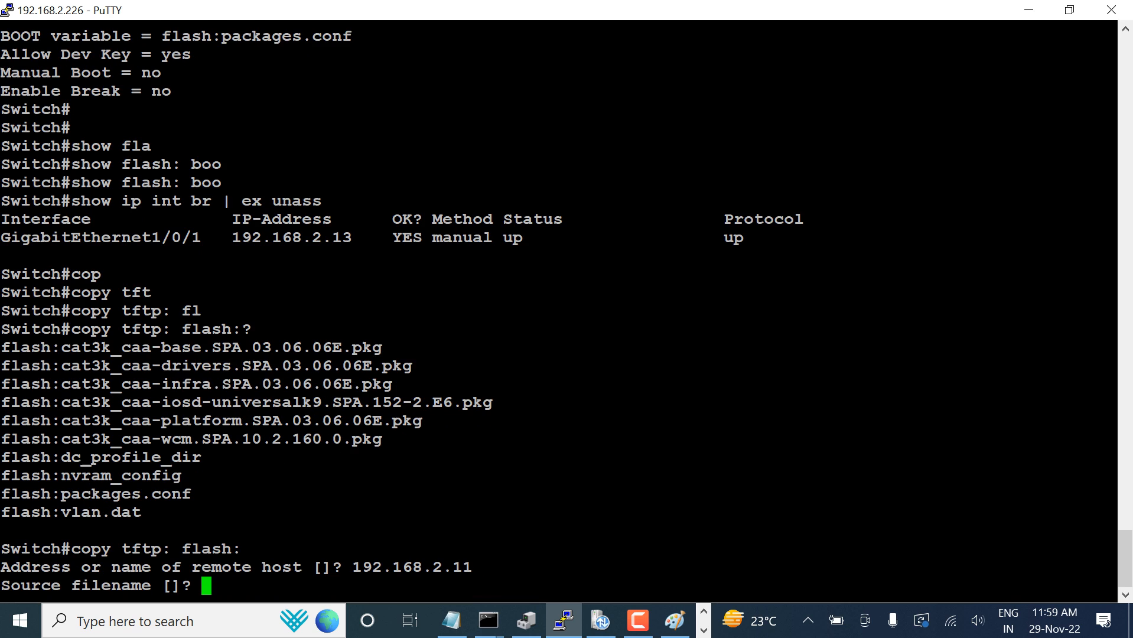
- Copy the full cat3k_caa-universalk9.16.12.08.SPA.bin file name via Rename in the TFTP server
click(600, 621)
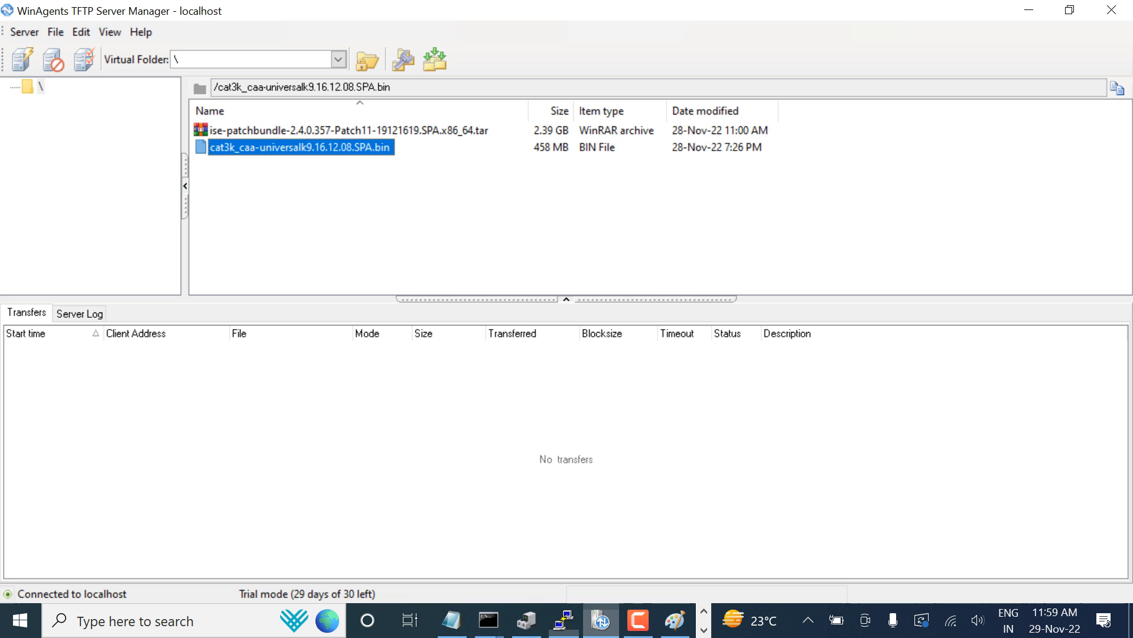
right_click(281, 147)
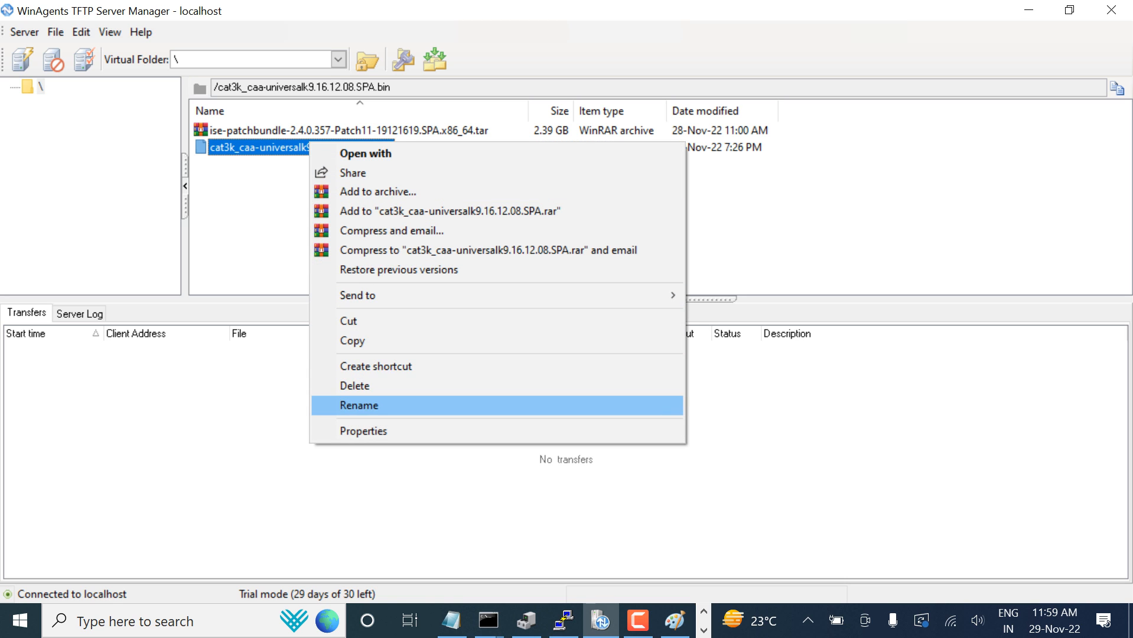
click(359, 406)
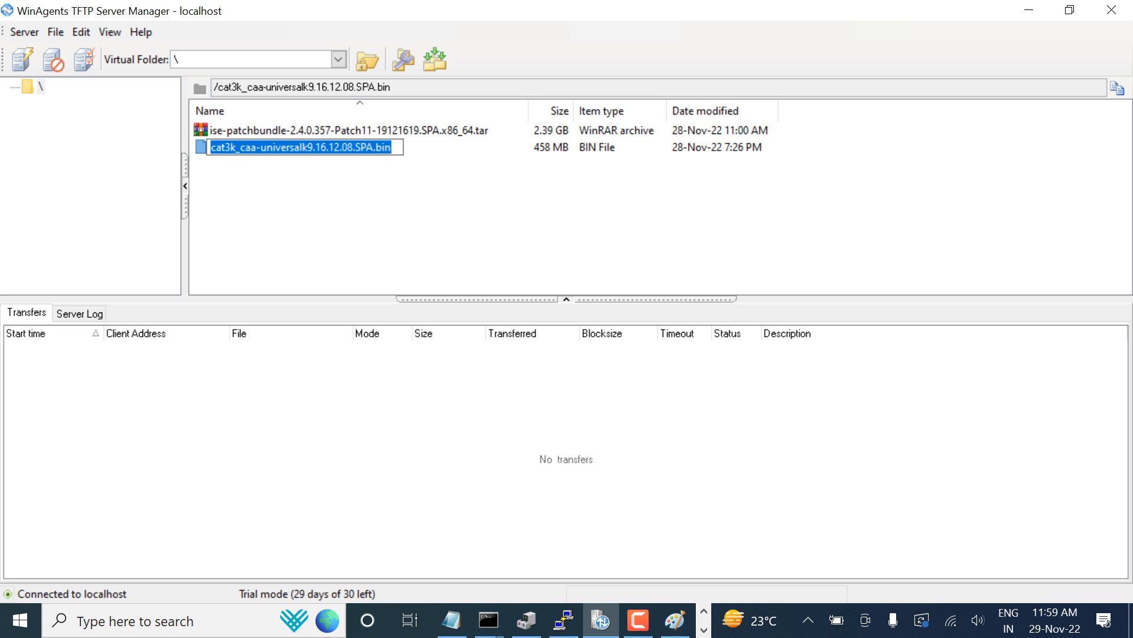
click(560, 618)
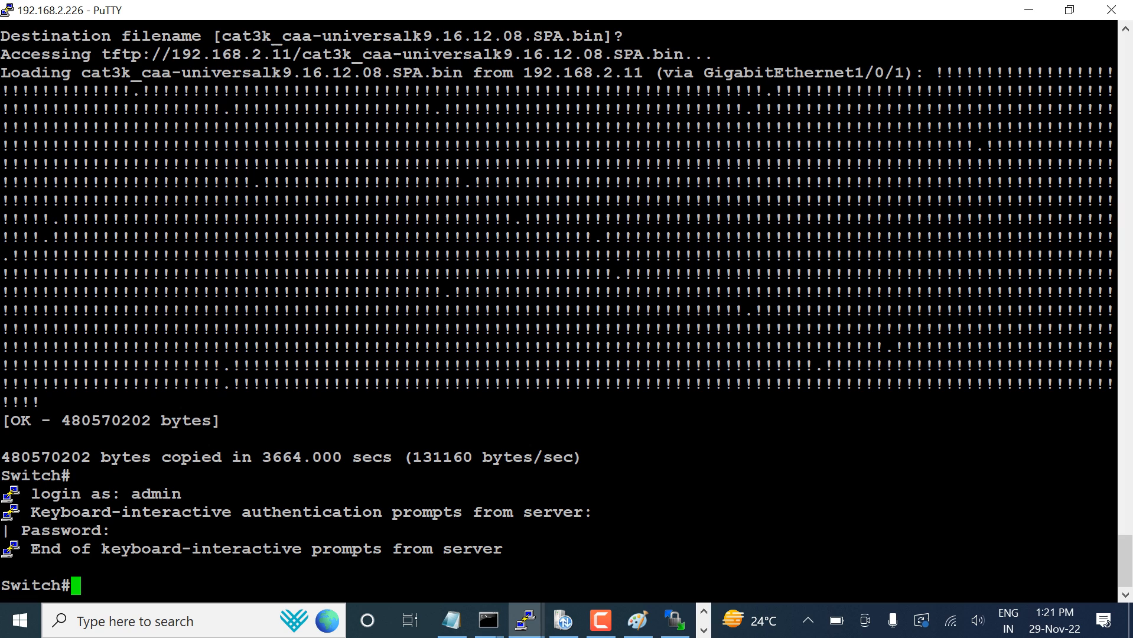
- Run 'show flash:' and mark the 16.12.08 image now listed in flash
text(show)
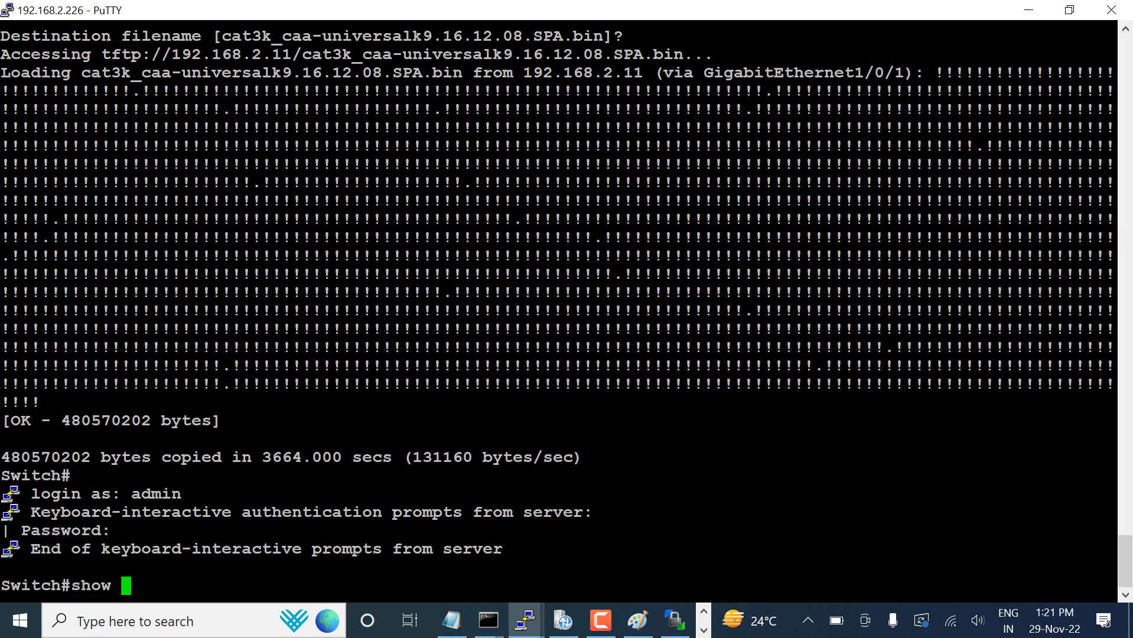
text(flash:)
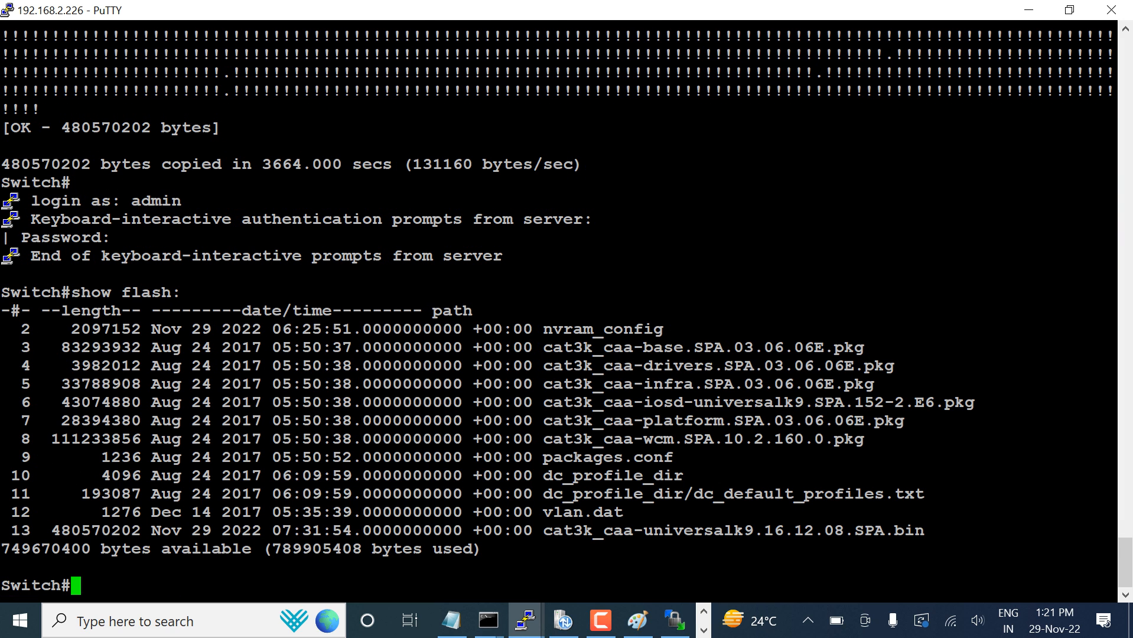
double_click(731, 530)
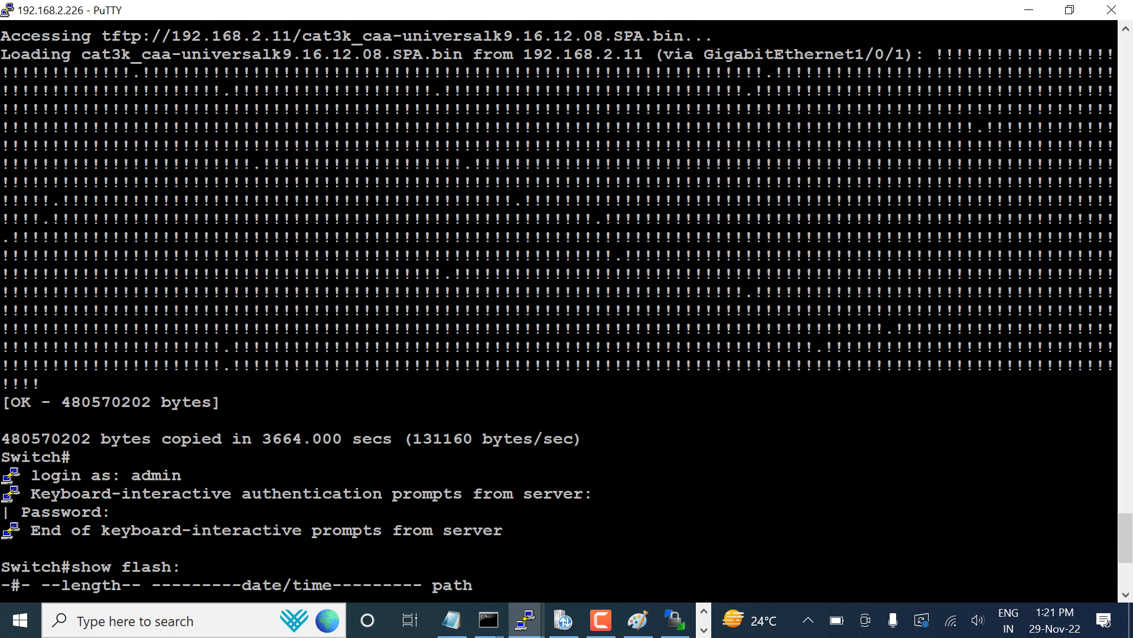
drag(325, 36, 513, 54)
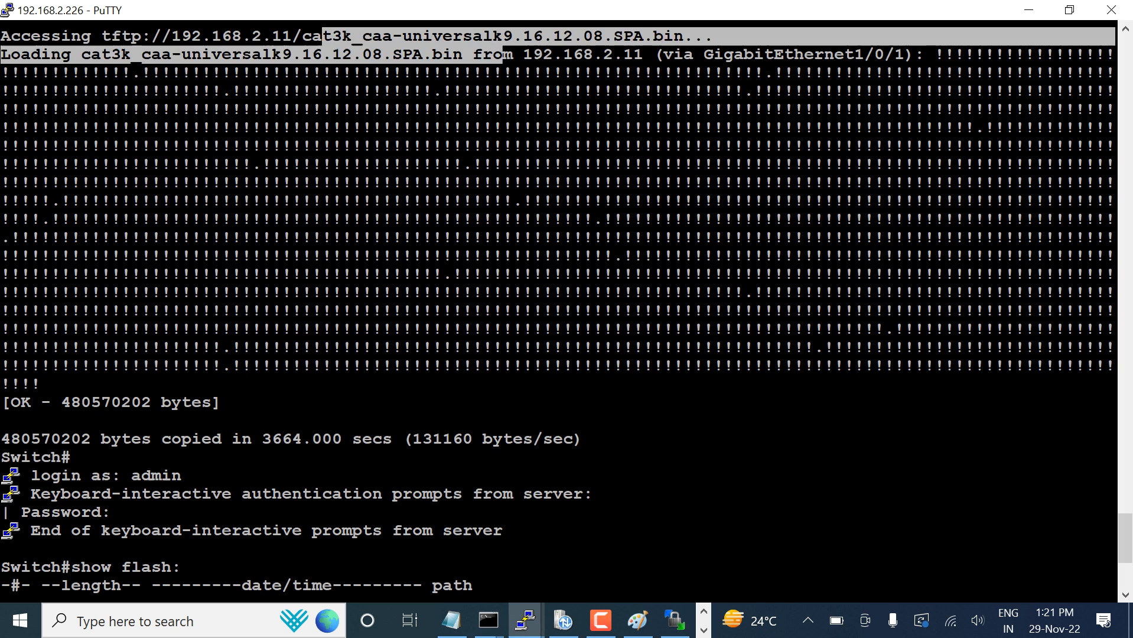
- Run 'show version', mark the boot loader version and page through the 03.06.06E report
text(shwo v)
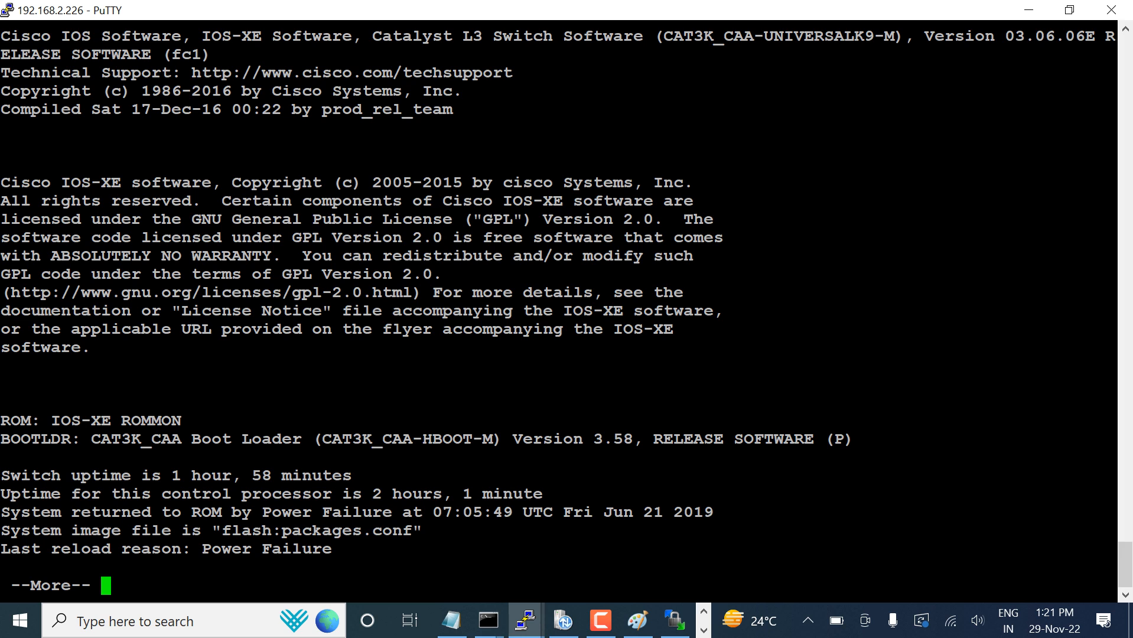
drag(524, 439, 613, 438)
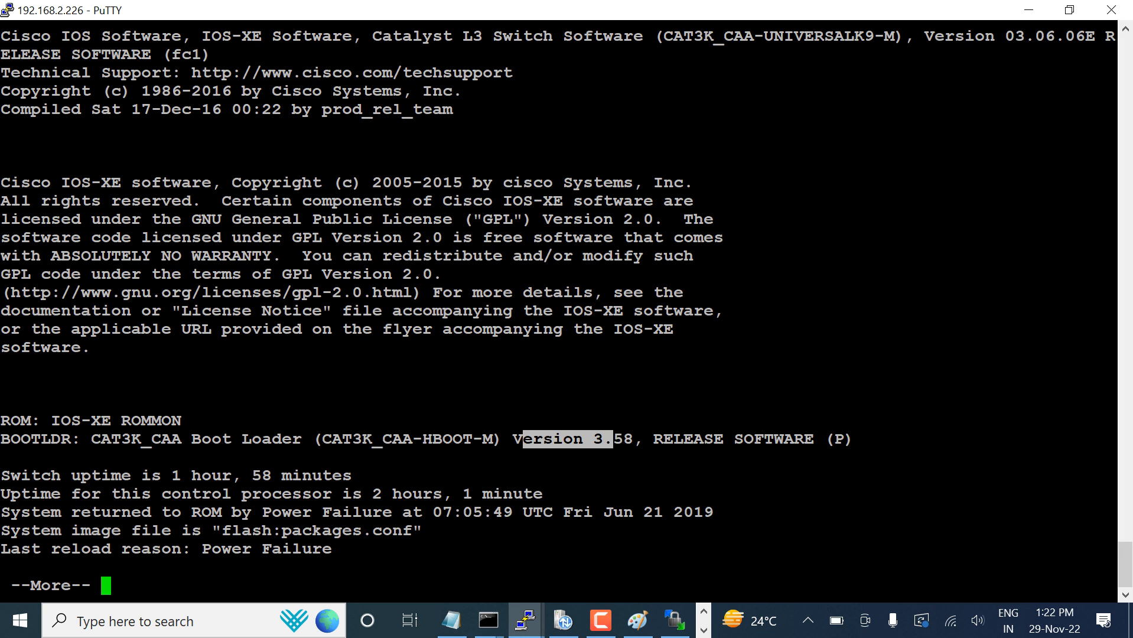
key(Space)
text(conf t)
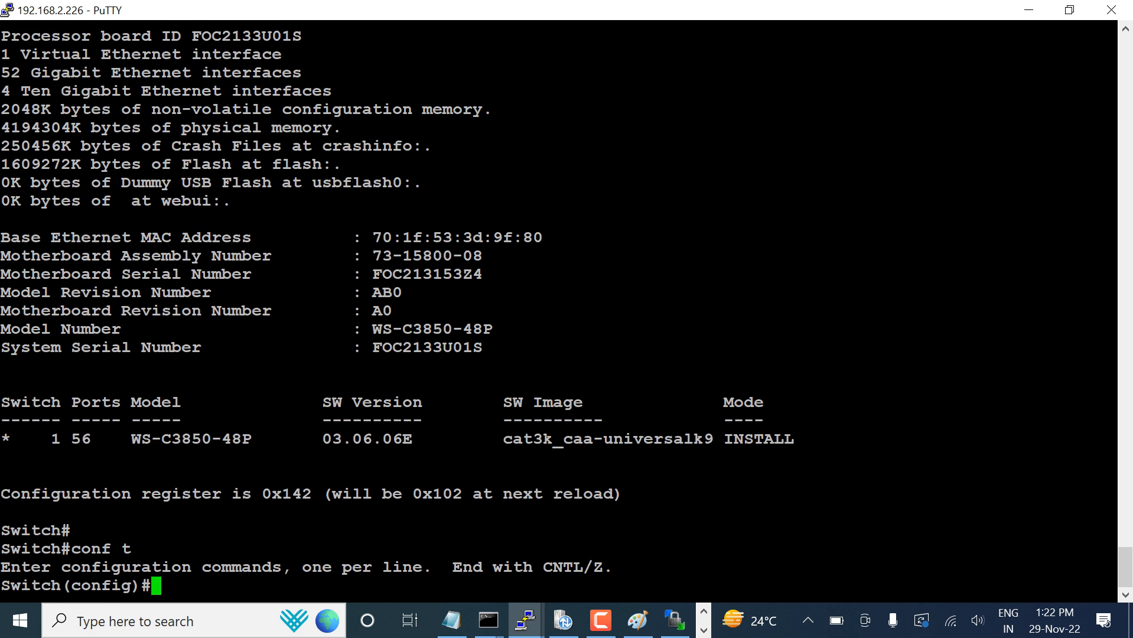
- Set 'boot system flash:cat3k_caa-universalk9.16.12.08.SPA.bin' in configuration mode
text(boot ?)
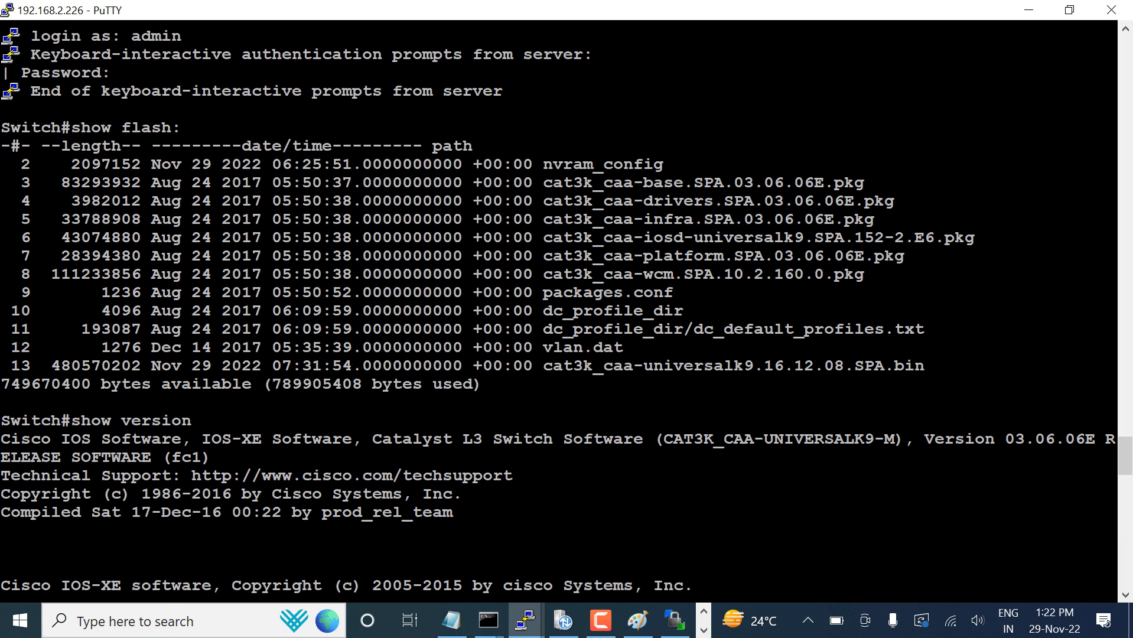
double_click(697, 365)
text(exit)
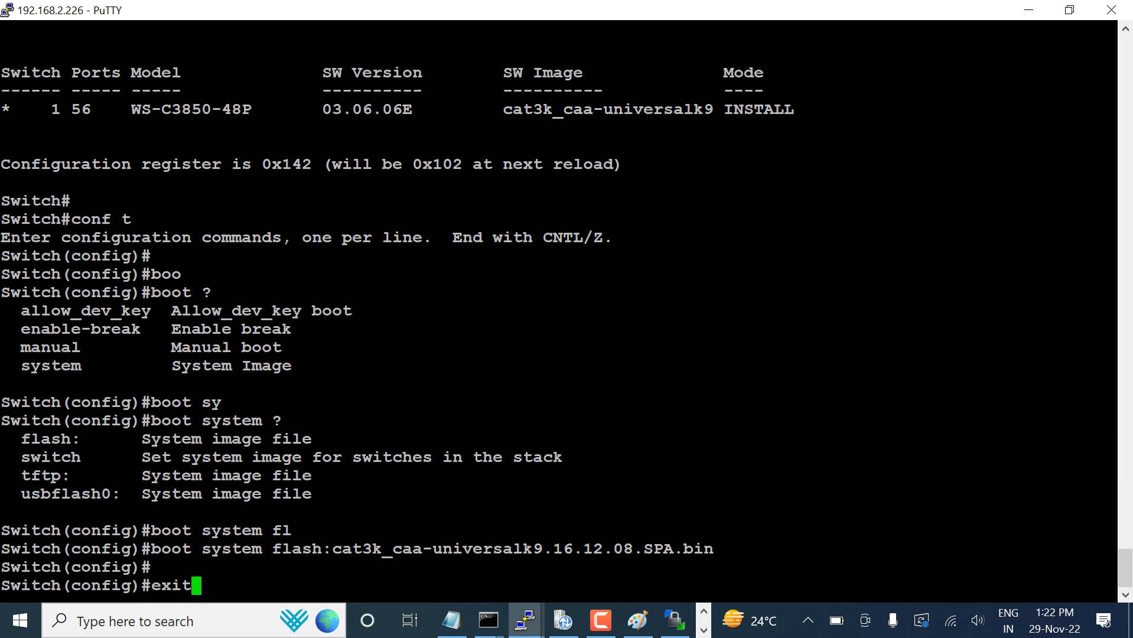
- Reload the switch, answering 'yes' to save the configuration
text(reload)
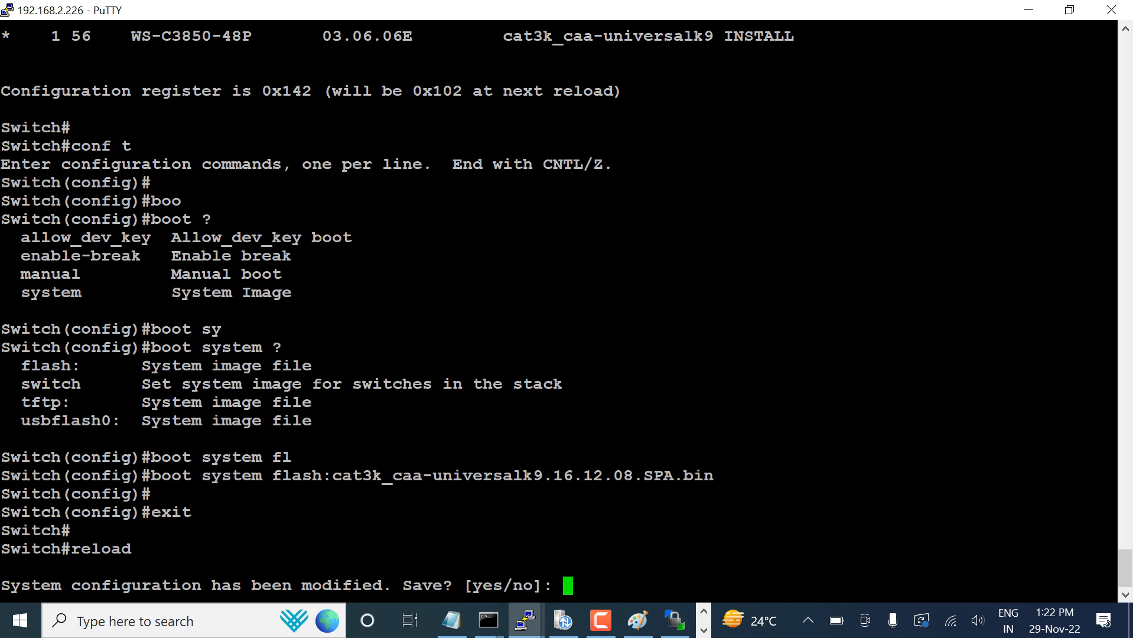
text(yes)
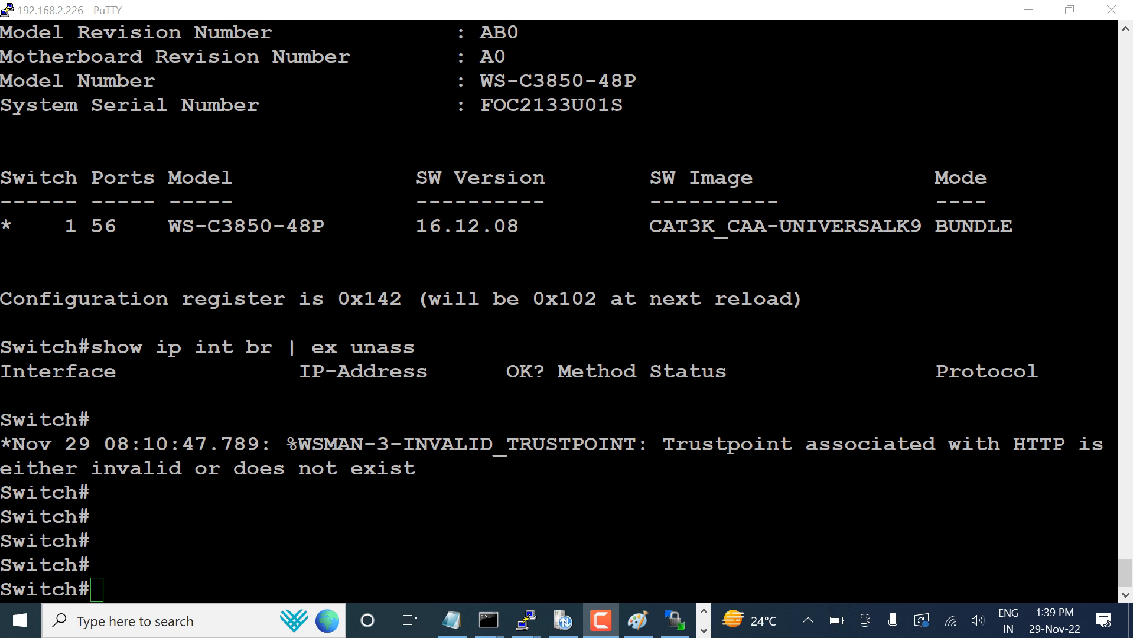
- Run show version, page through the report and highlight 16.12.08 in the SW Version column confirming BUNDLE mode
text(s)
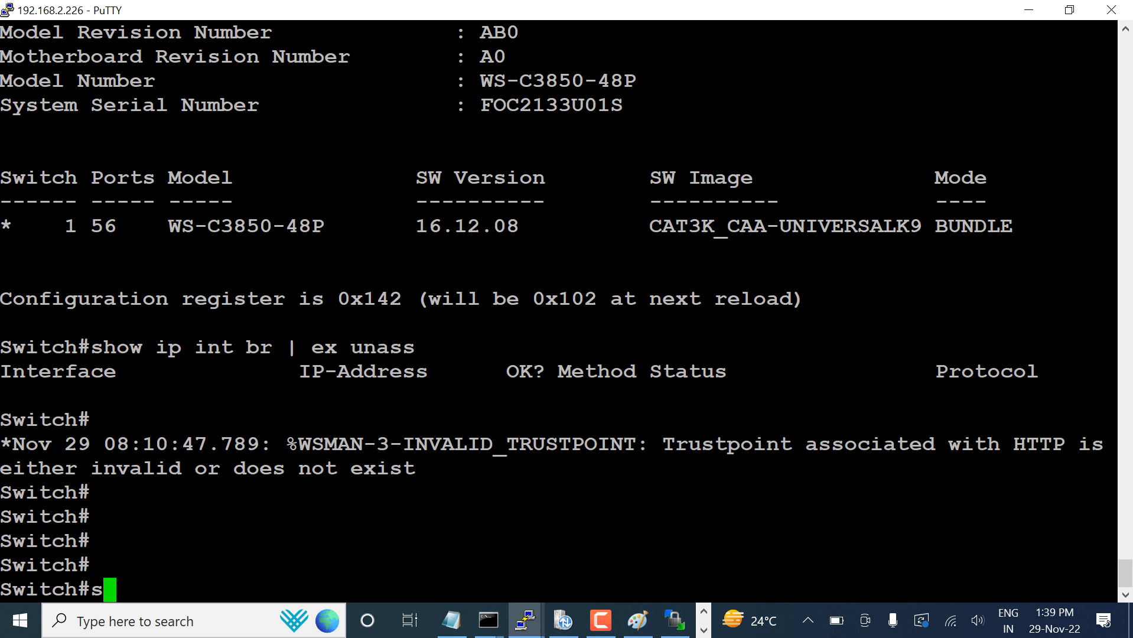
text(how version)
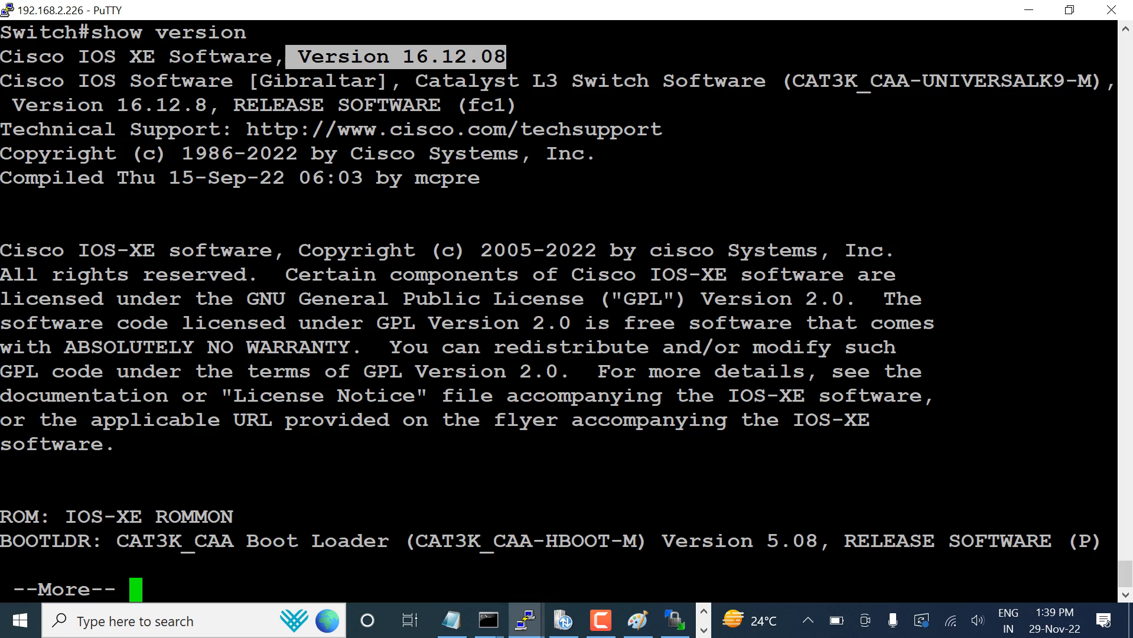
key(space)
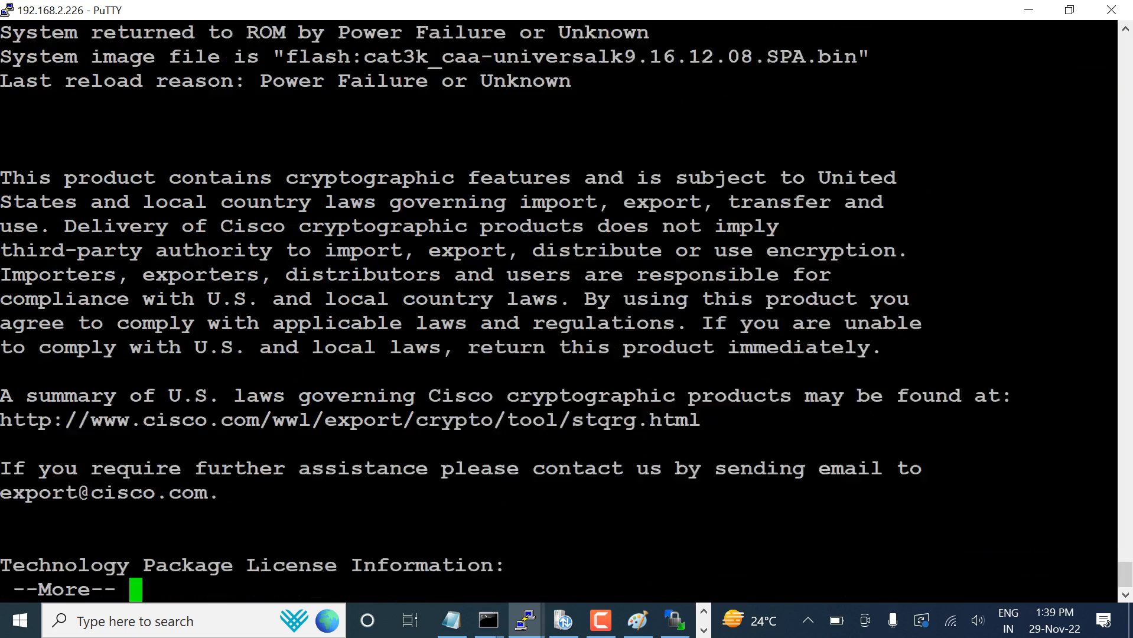
key(space)
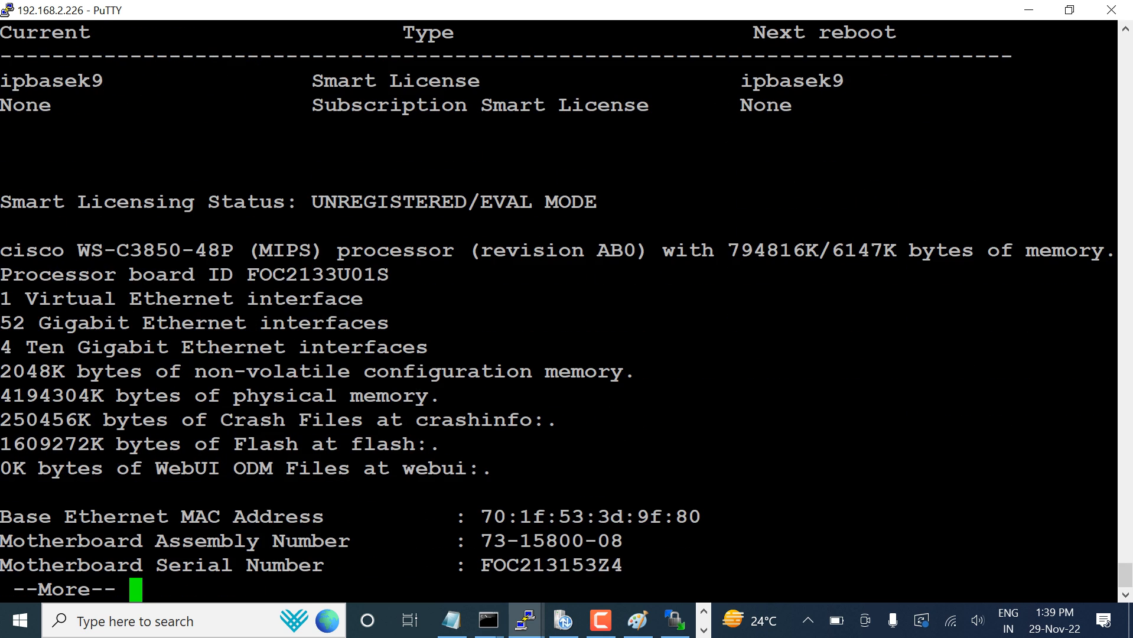
key(space)
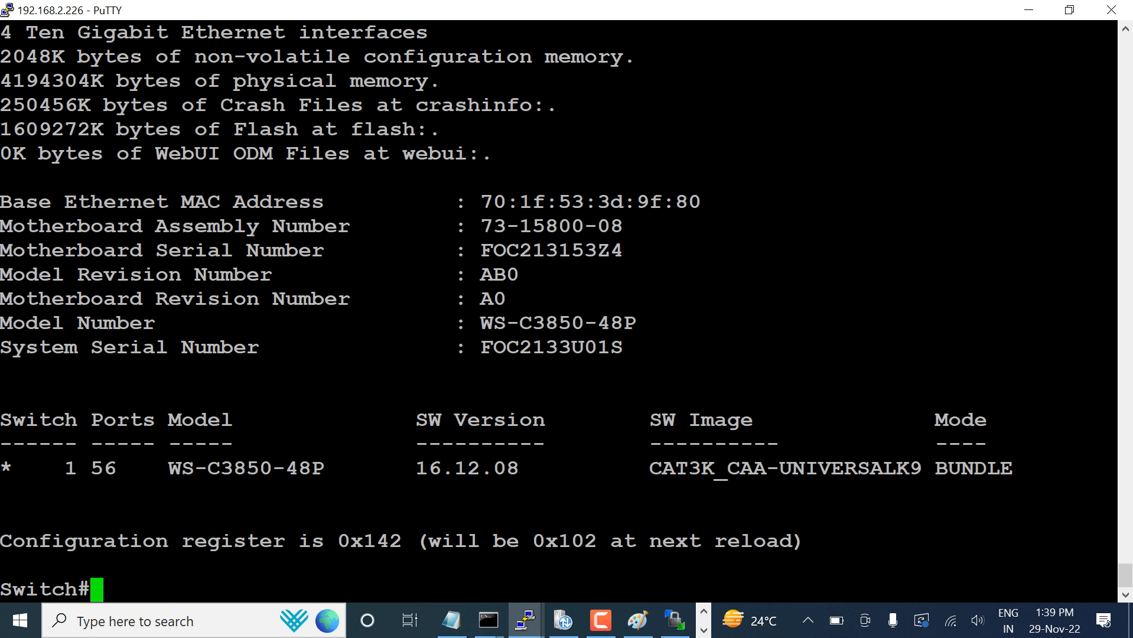
double_click(467, 467)
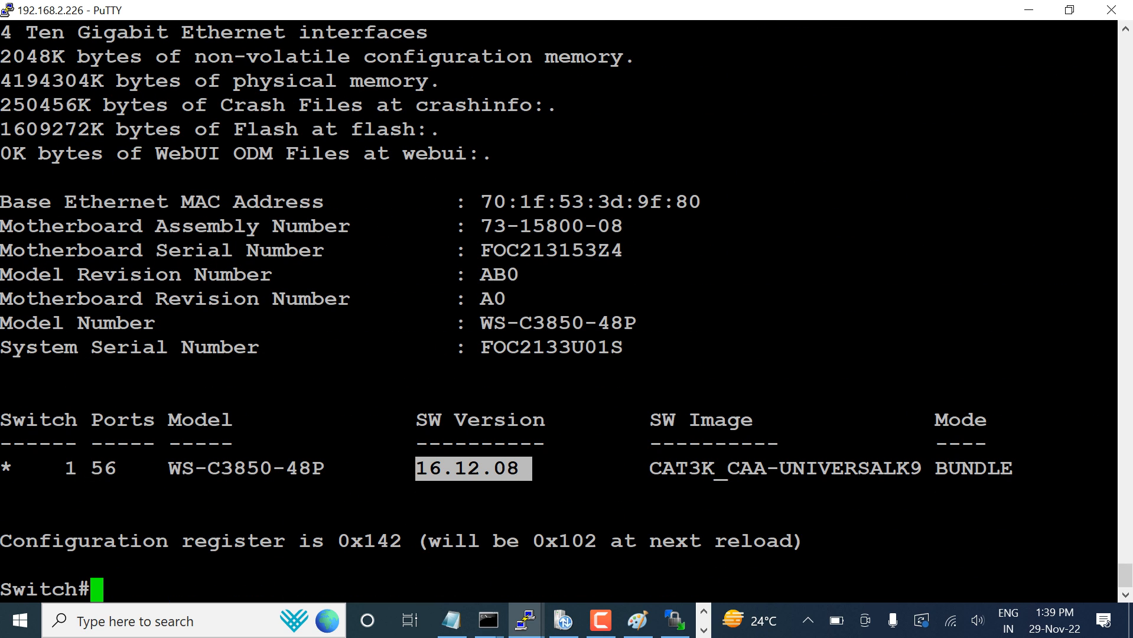